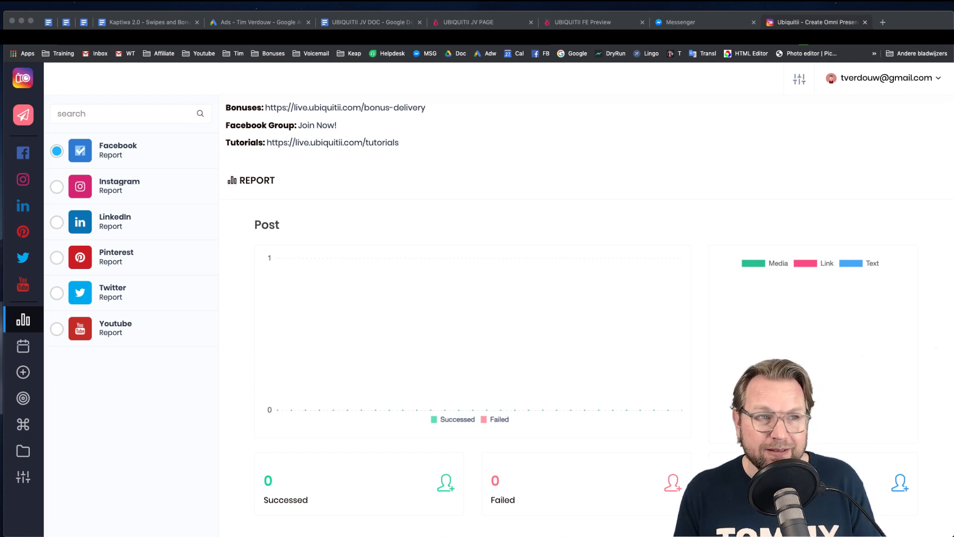
mouse_move(111, 141)
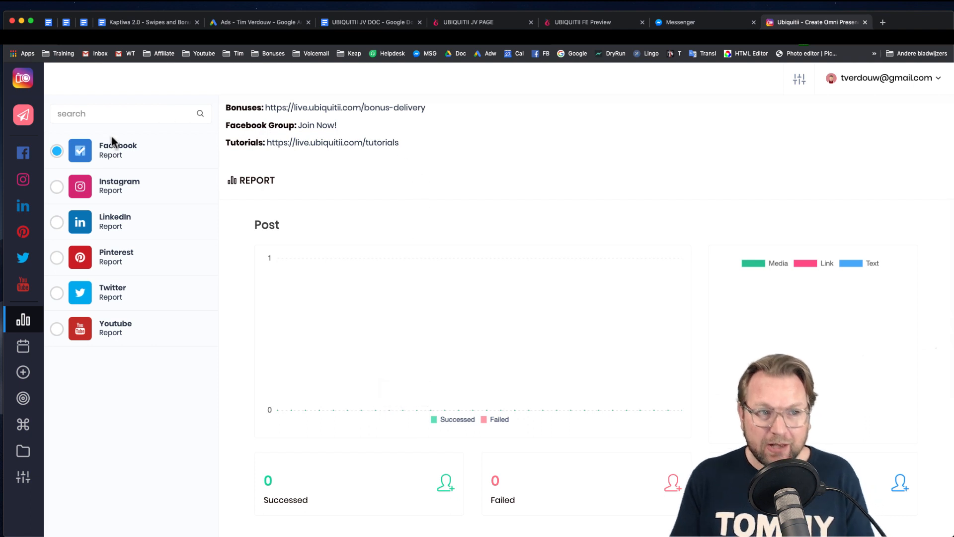
mouse_move(87, 485)
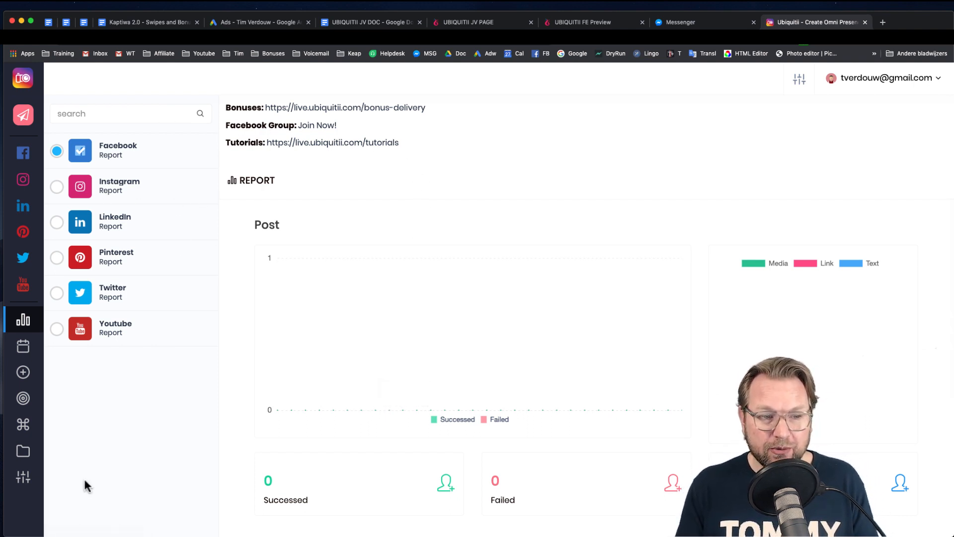
mouse_move(700, 120)
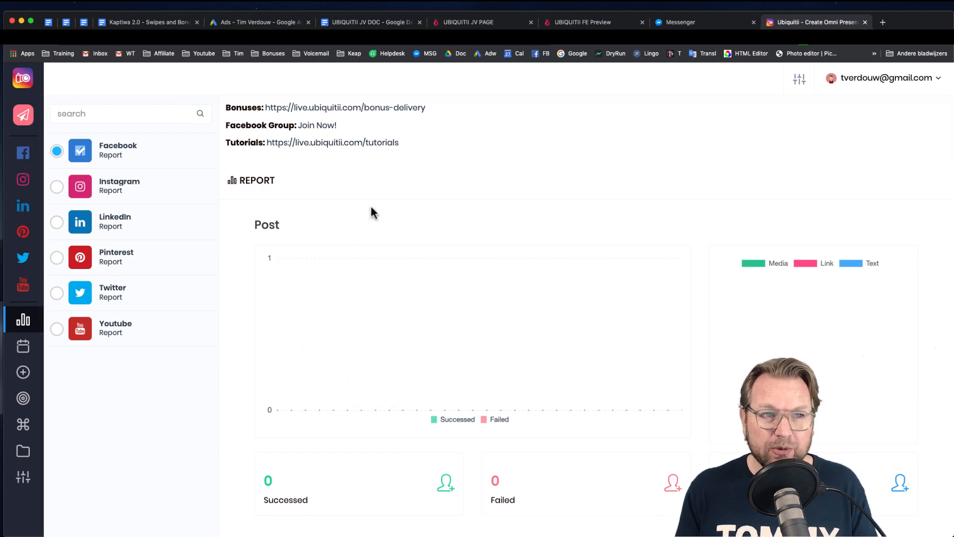
mouse_move(134, 207)
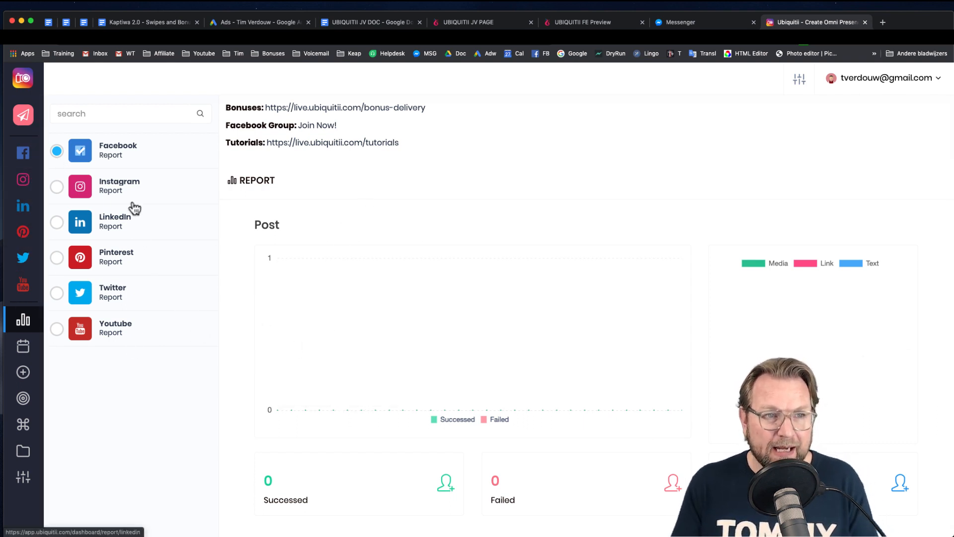
mouse_move(131, 163)
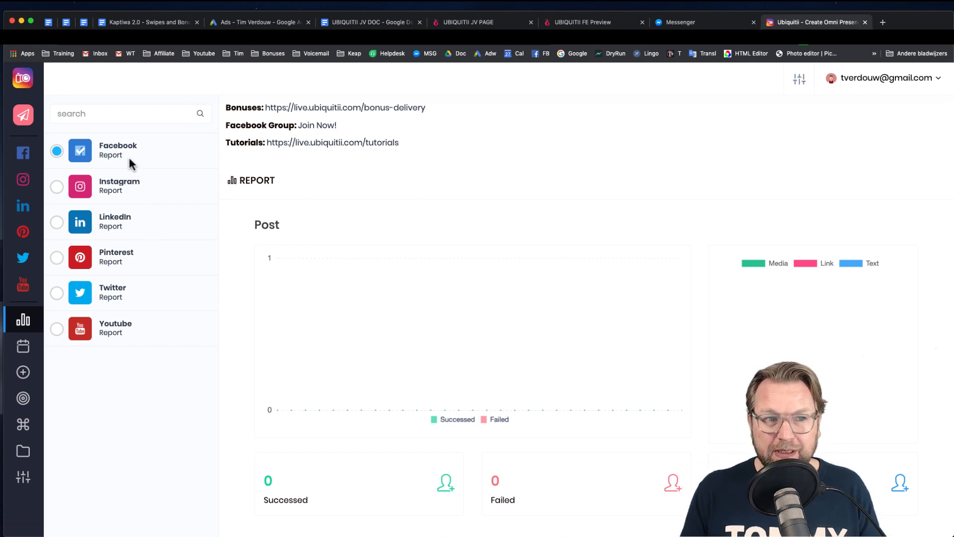
mouse_move(85, 219)
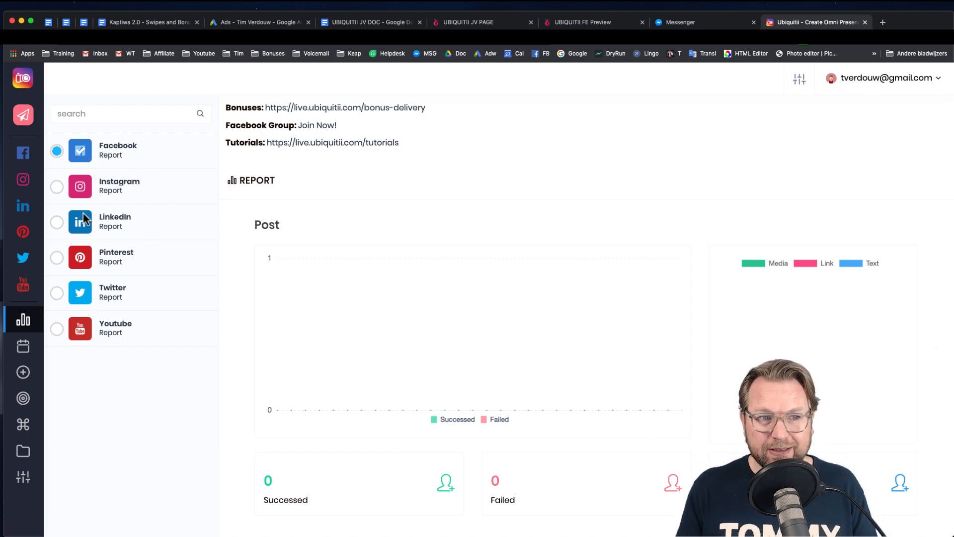
mouse_move(100, 341)
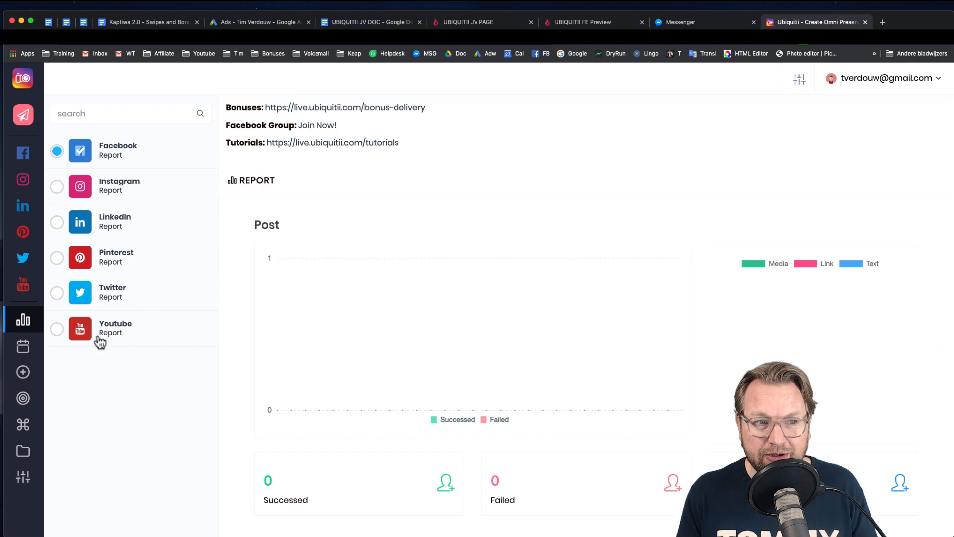
mouse_move(23, 373)
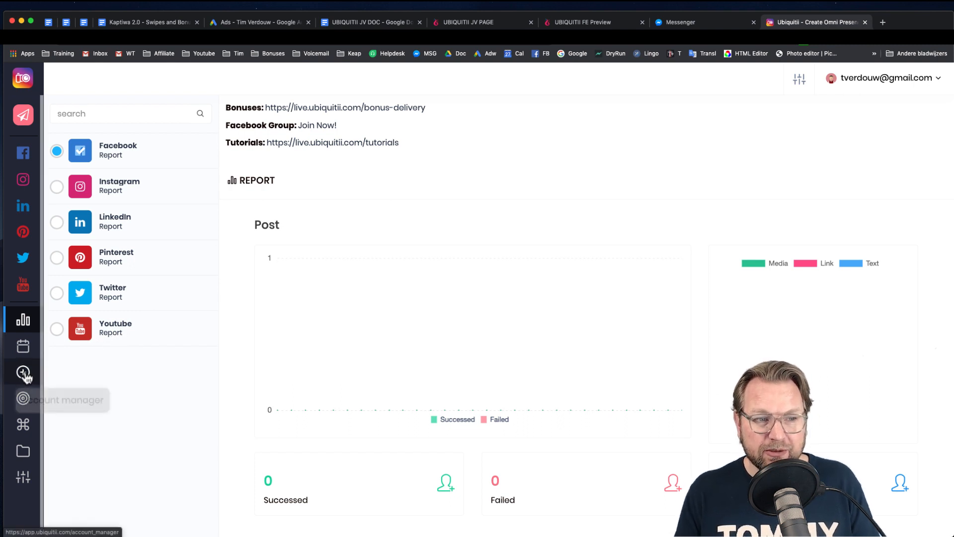
- Review the account manager's connected Facebook, Twitter and YouTube accounts
left_click(23, 373)
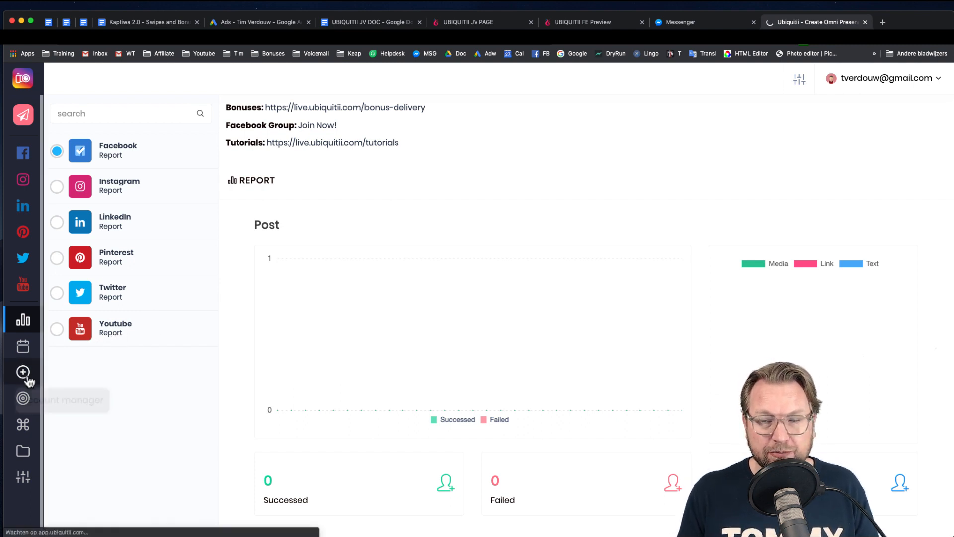
left_click(23, 372)
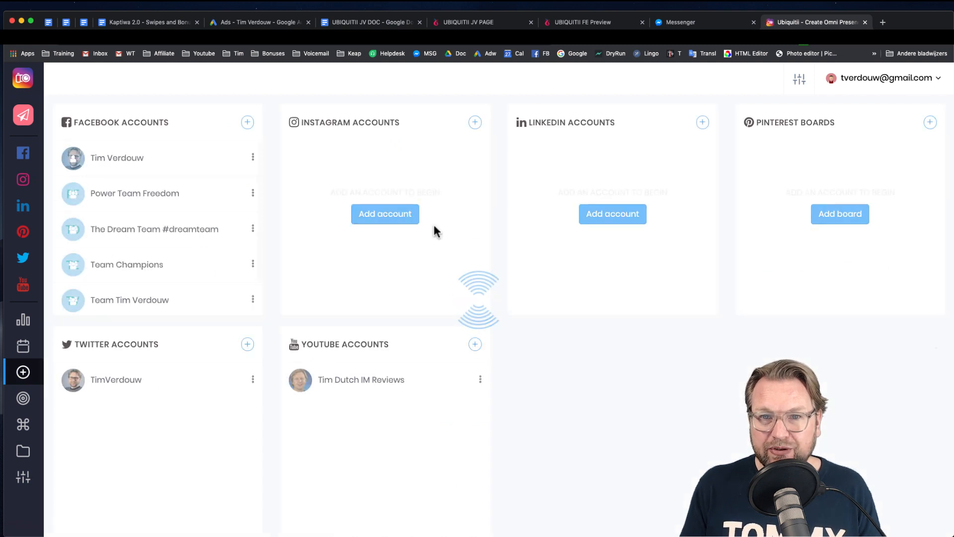
mouse_move(493, 257)
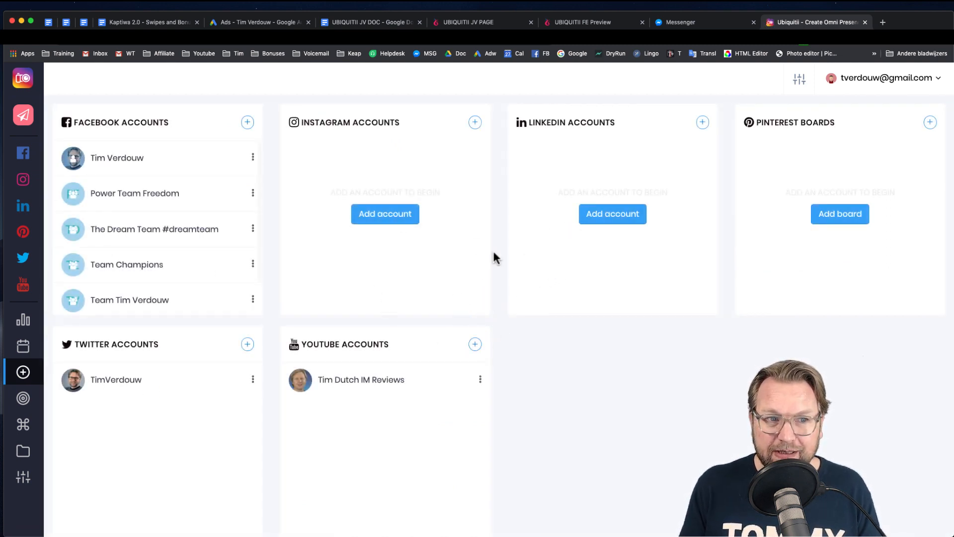
scroll("down", 3)
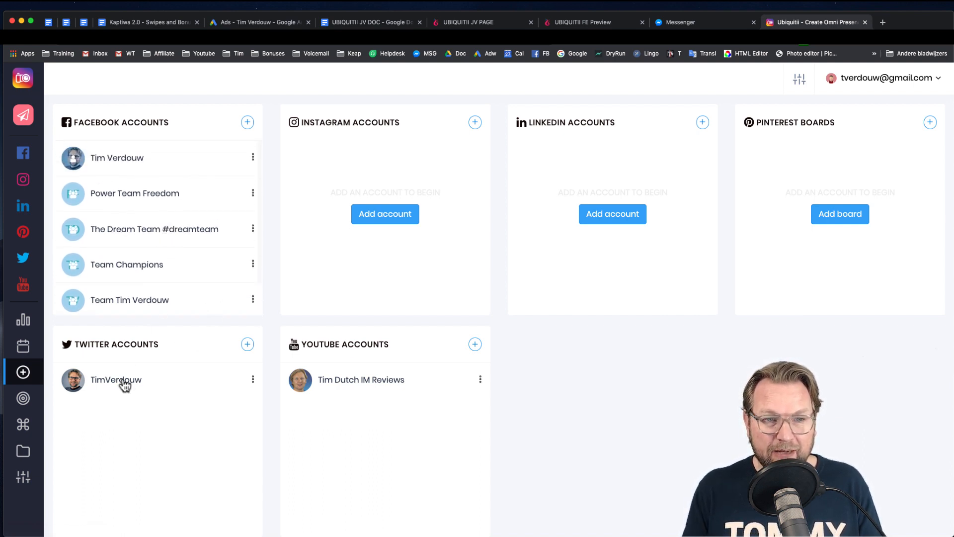
mouse_move(668, 272)
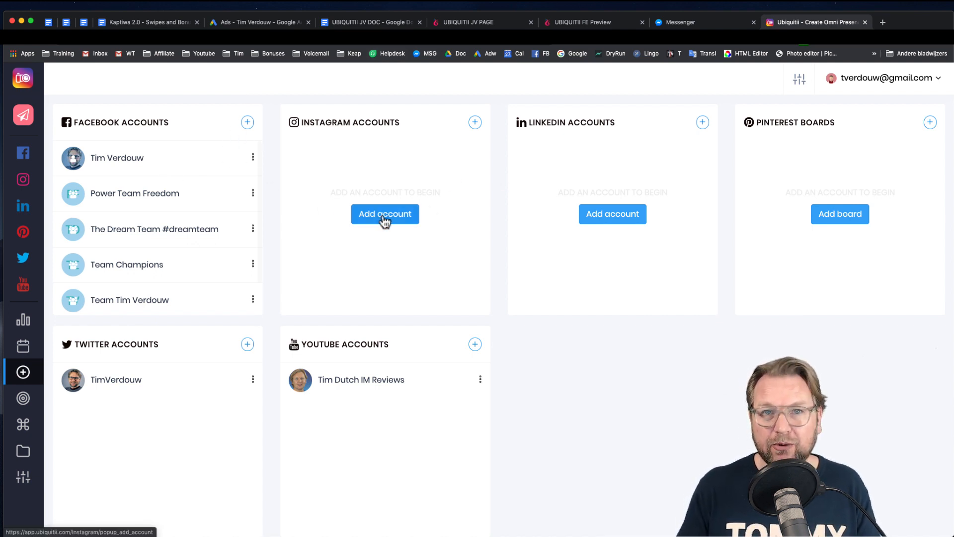
mouse_move(390, 181)
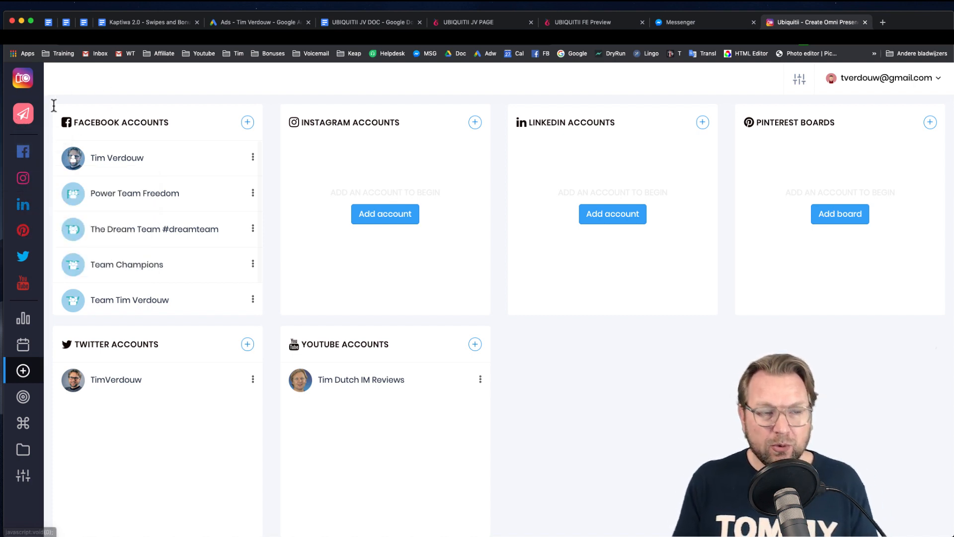
mouse_move(22, 114)
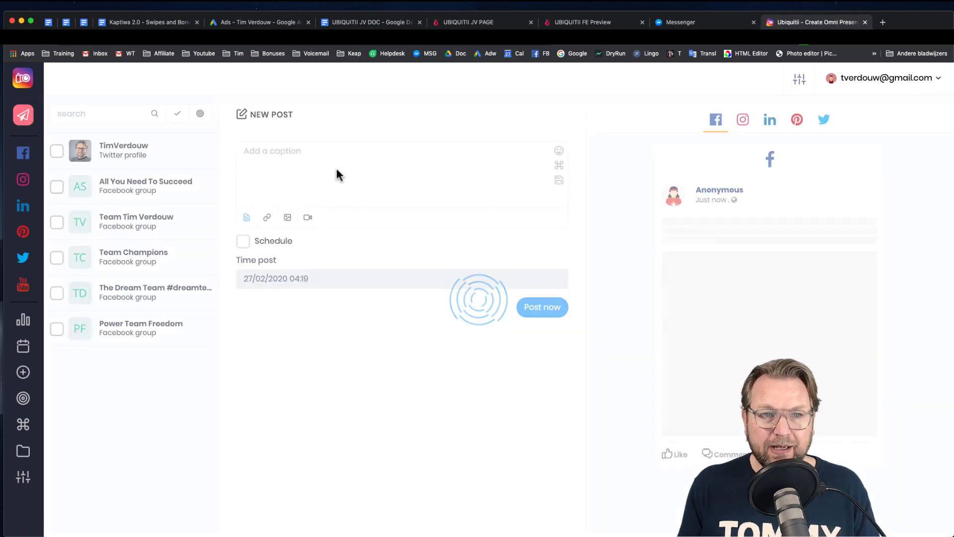
- Enter placeholder caption 'osidf', peek at the link fields, and return to a text post
type("osidfjsj")
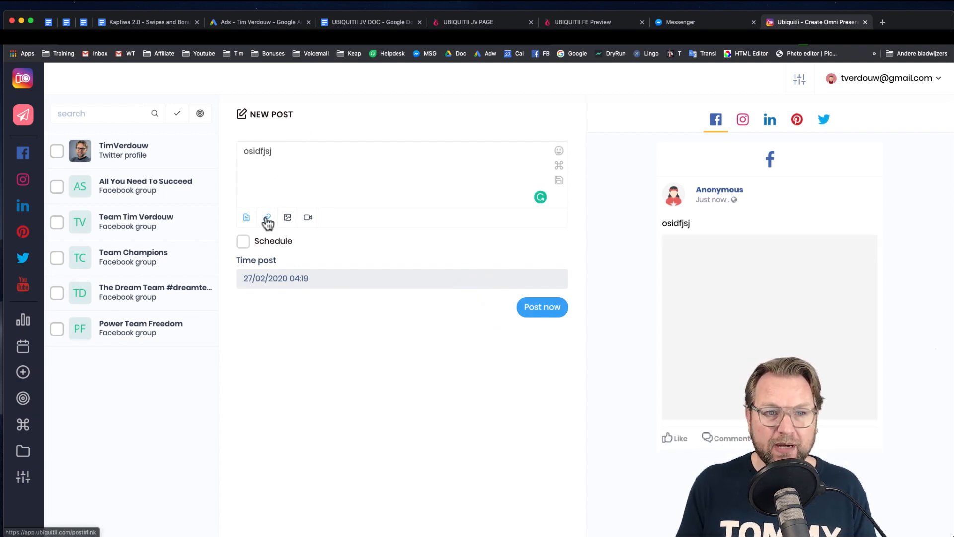
left_click(267, 218)
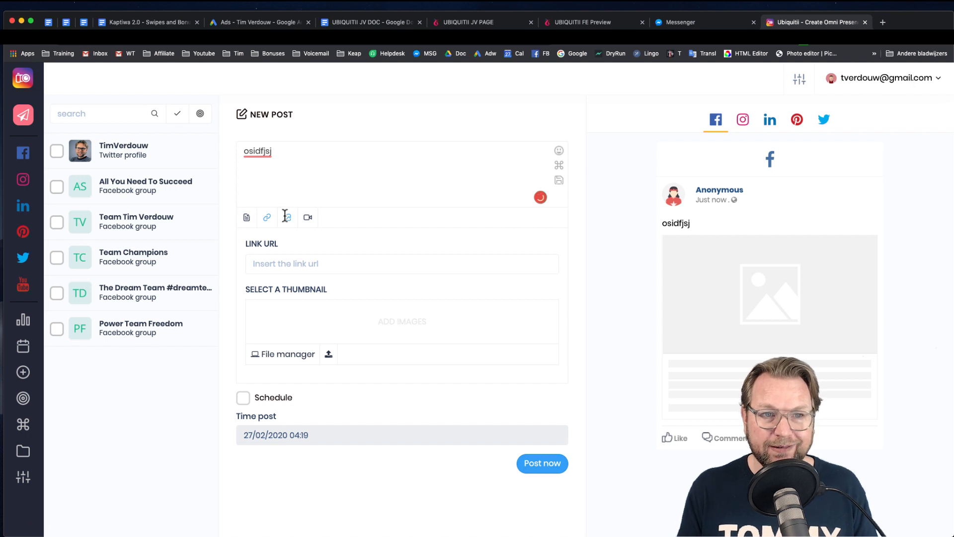
left_click(308, 218)
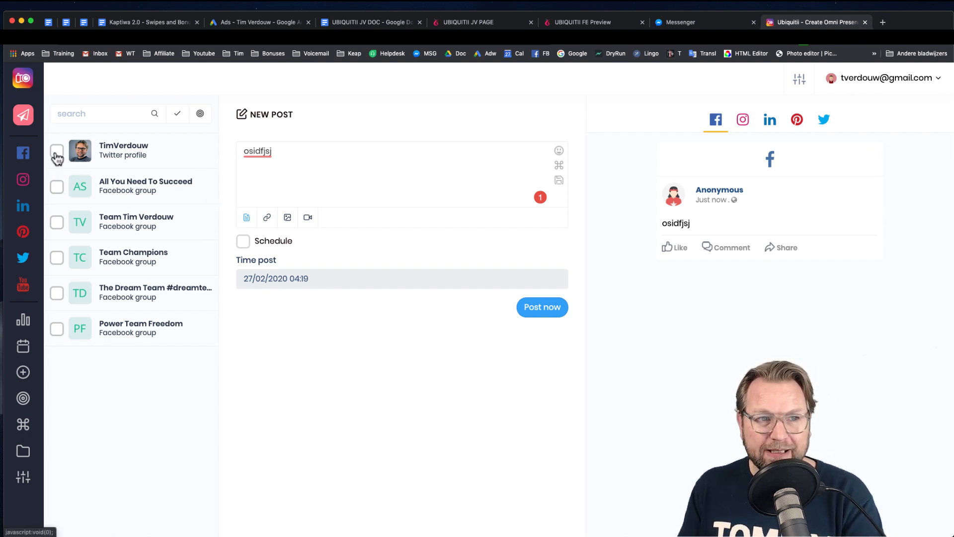
- Tick the Twitter profile and the Team Champions group as post destinations
left_click(57, 151)
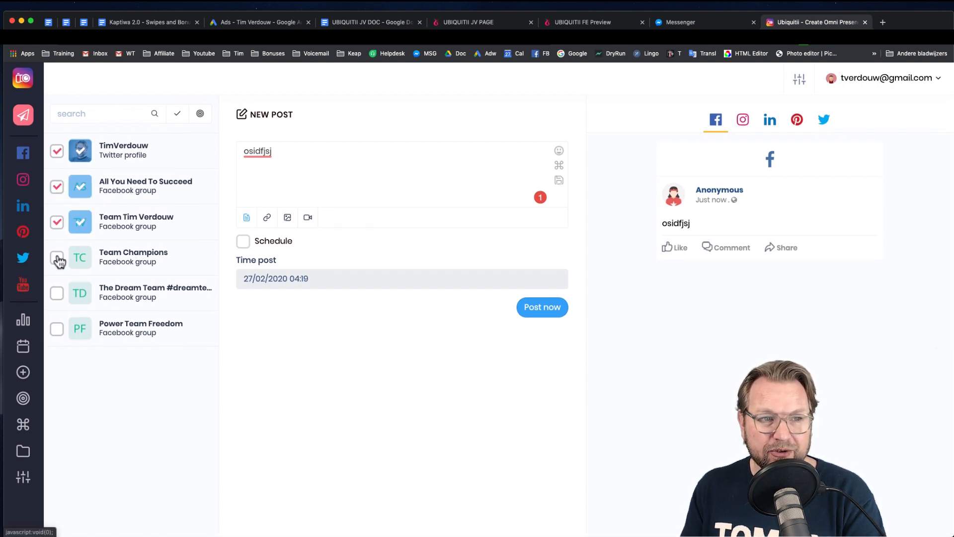
left_click(56, 257)
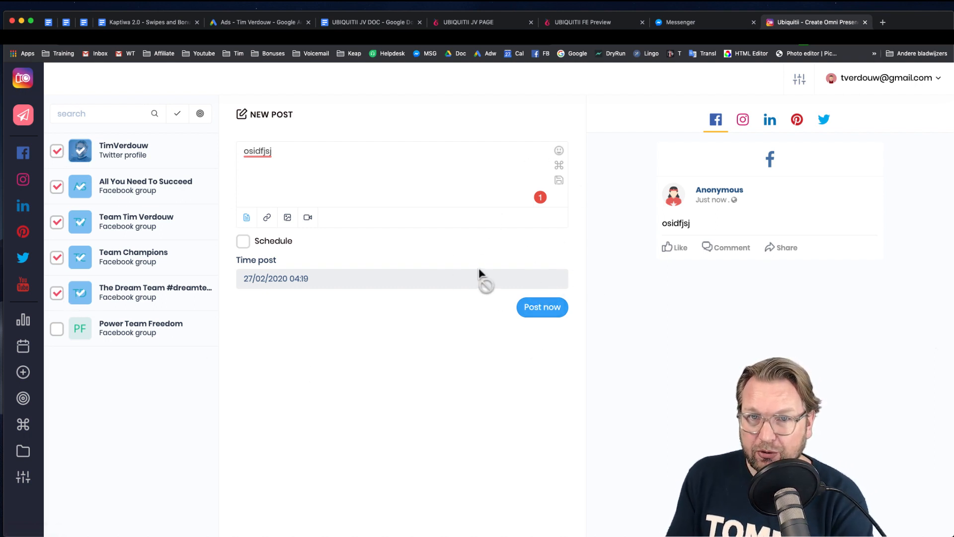
mouse_move(362, 265)
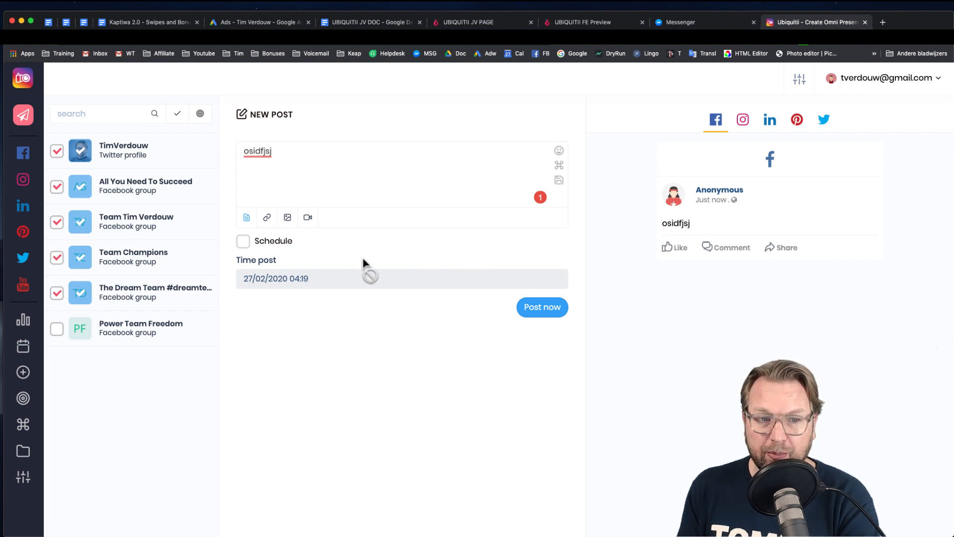
- Turn on scheduling and set the post time to 29/02/2020 at 10:00
left_click(243, 240)
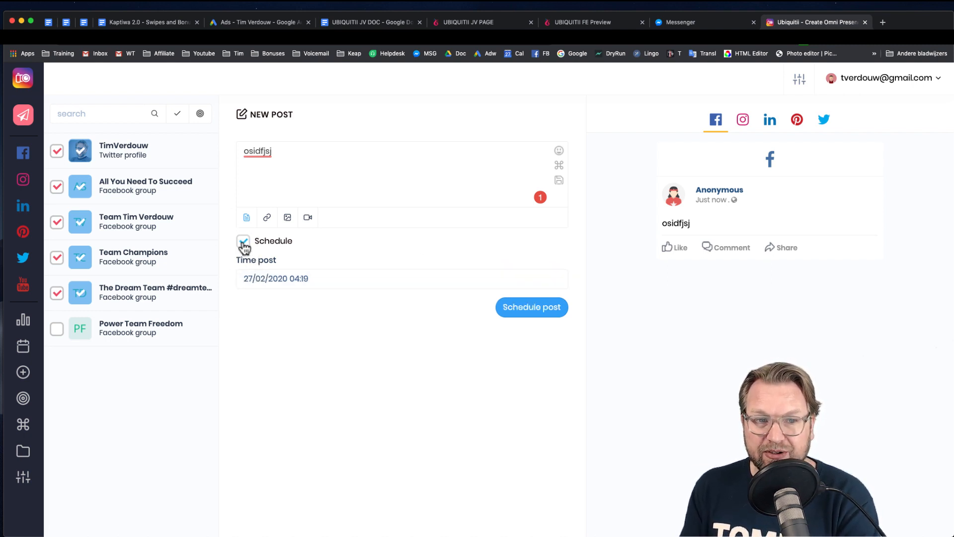
left_click(276, 279)
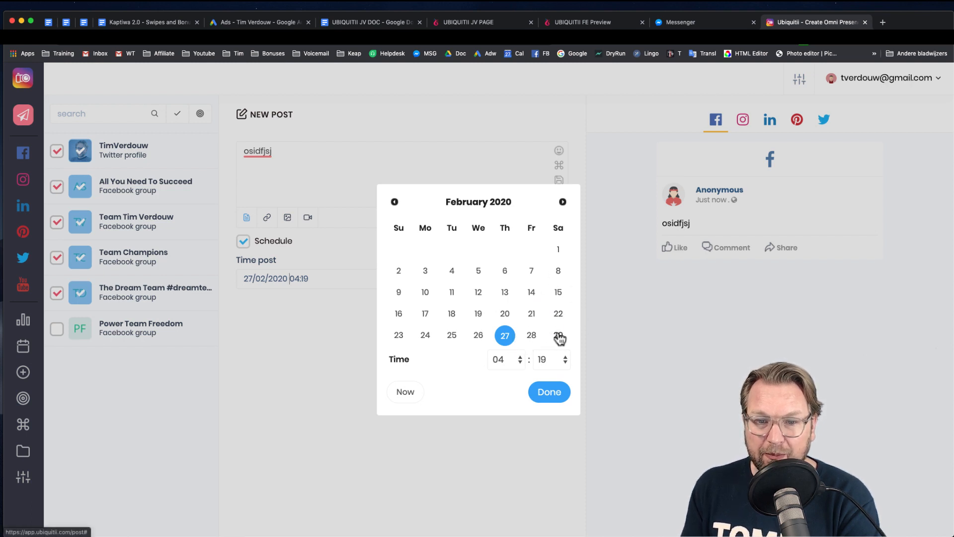
left_click(558, 335)
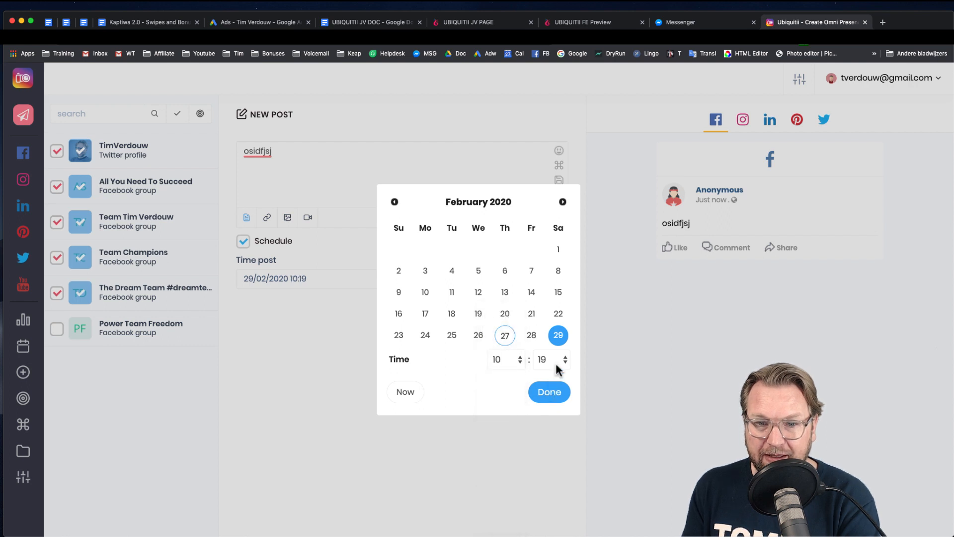
left_click(542, 359)
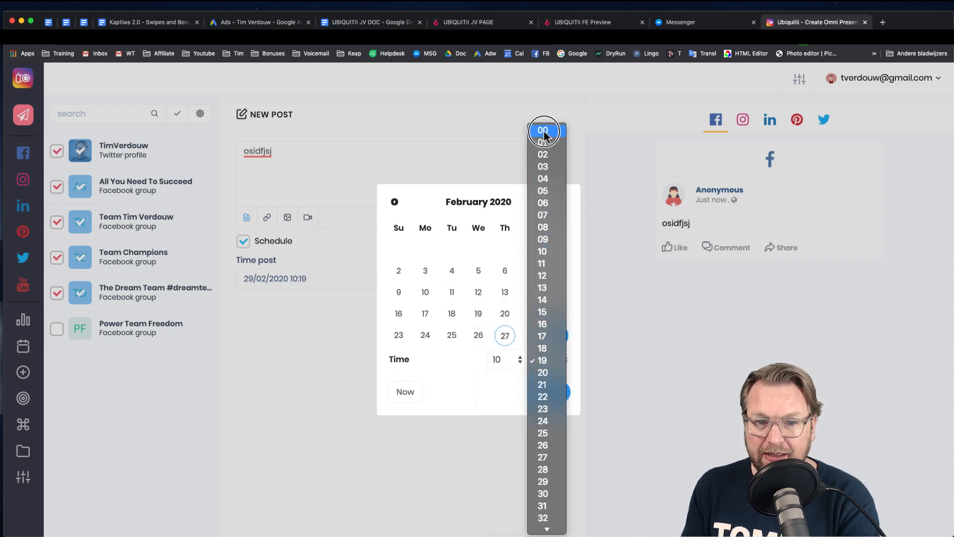
left_click(542, 130)
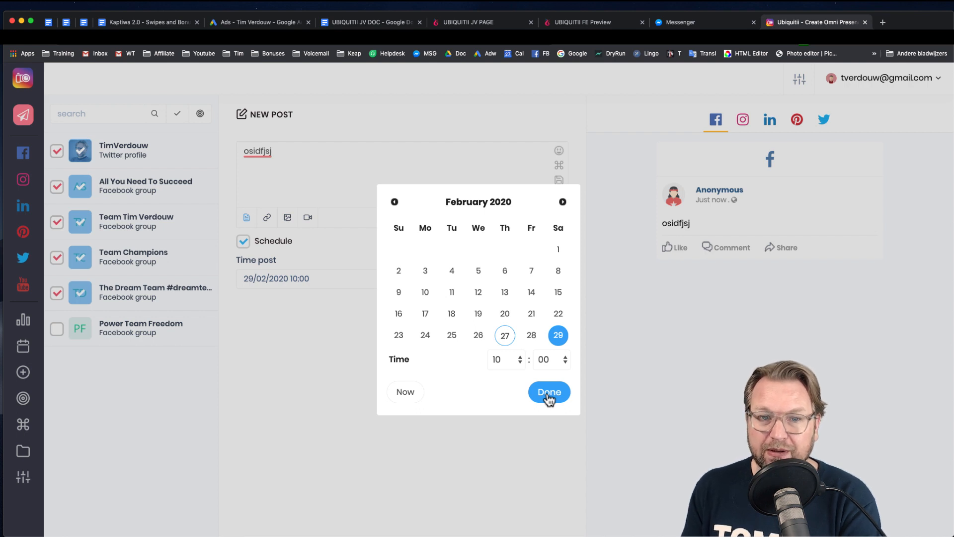
mouse_move(556, 352)
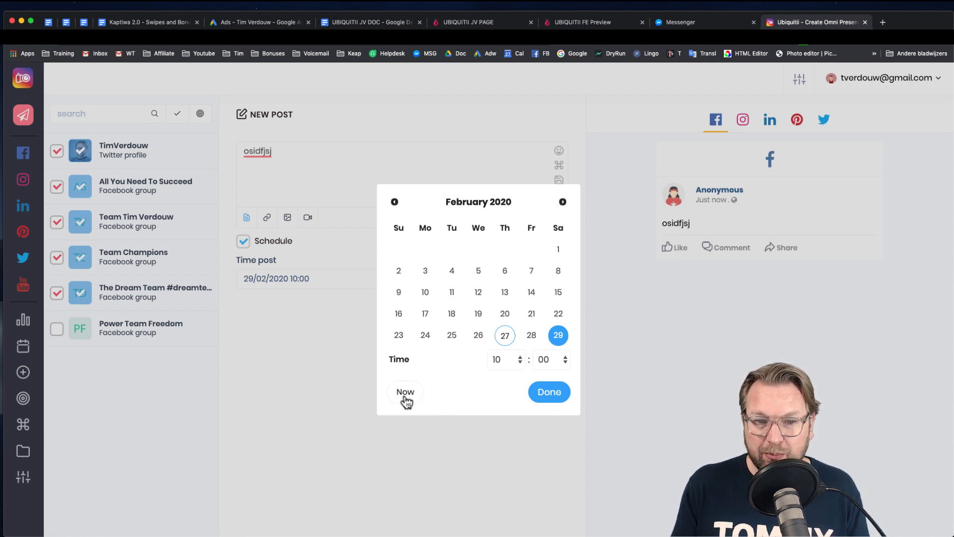
left_click(549, 392)
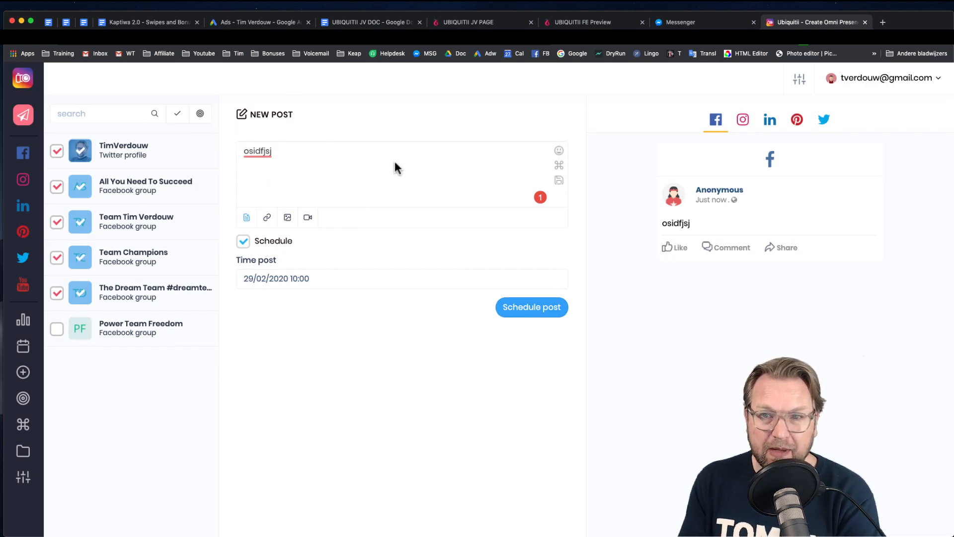
mouse_move(831, 194)
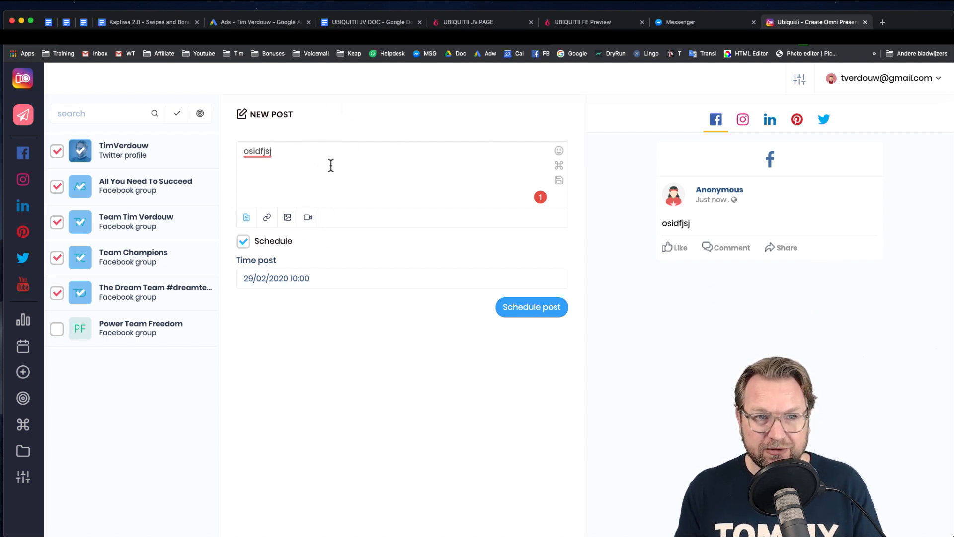
- Add filler lines 'hfghfghfghfh' and 'fgh' to the caption and preview it as Instagram, then Twitter
type("hfghfghfghfh")
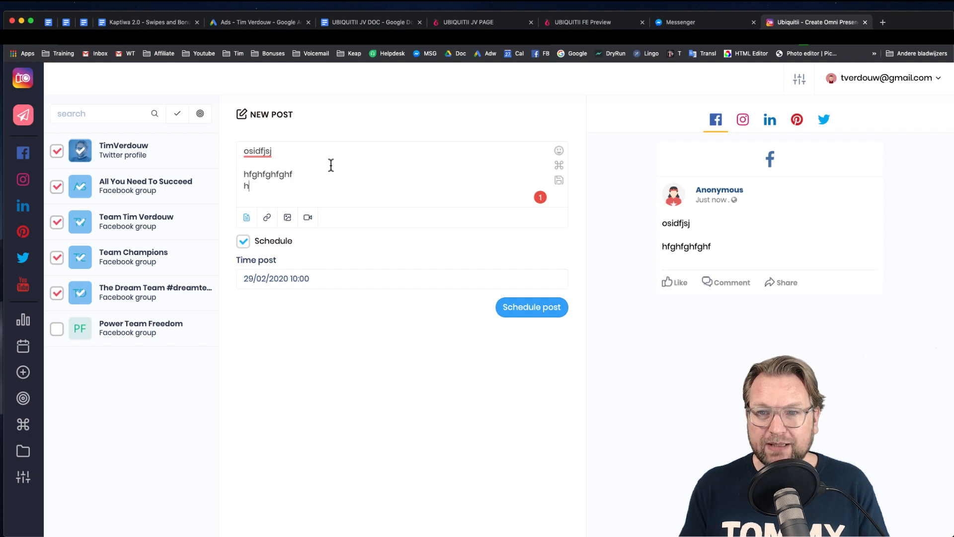
type("fgh")
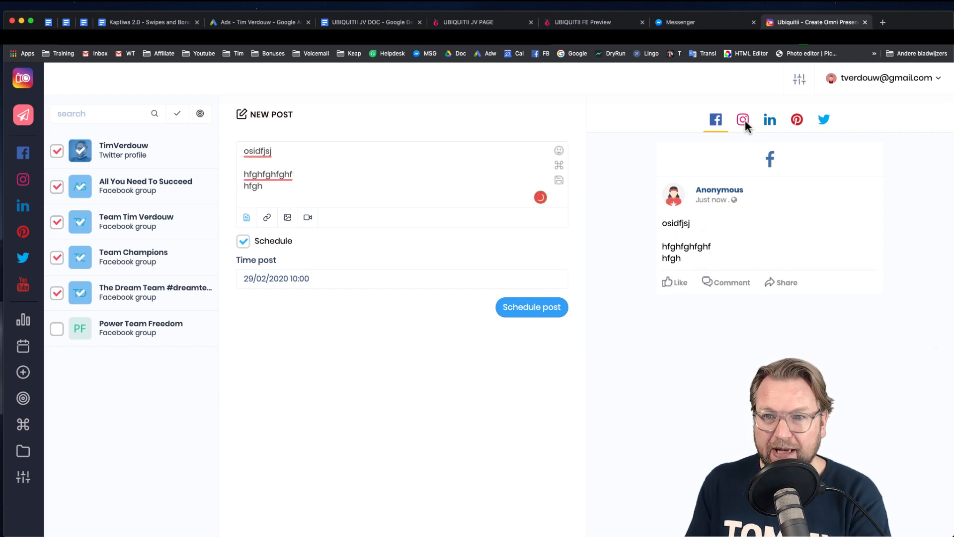
left_click(744, 119)
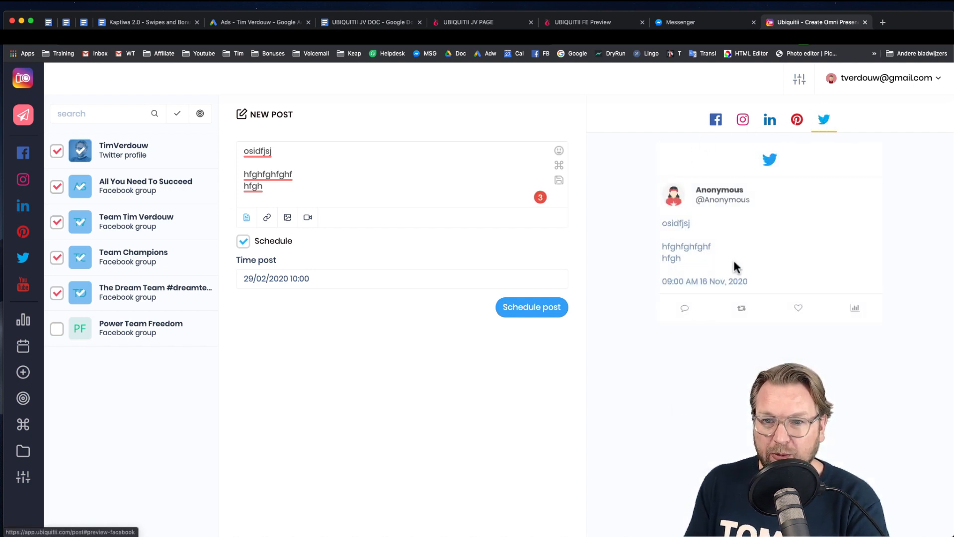
left_click(715, 119)
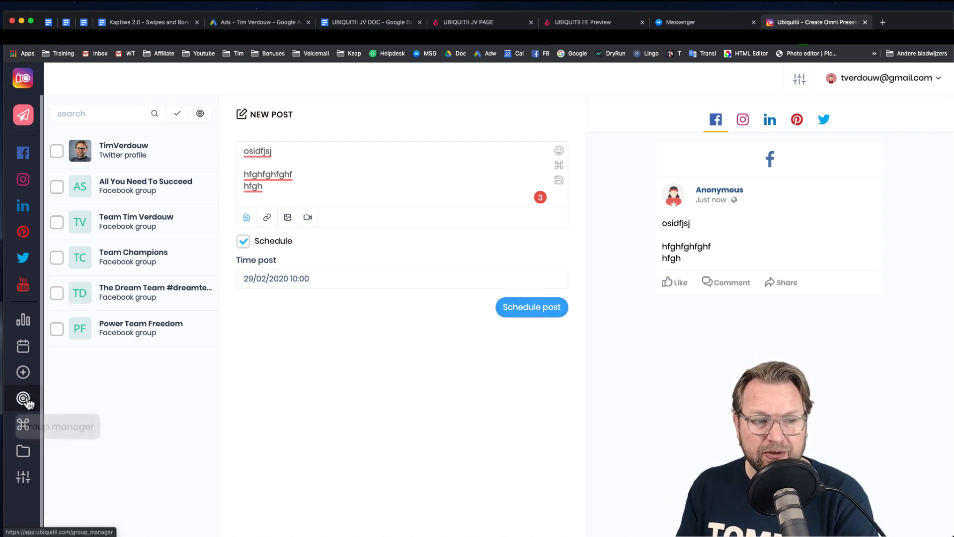
- Go to the group manager and start a blank new account group
left_click(23, 399)
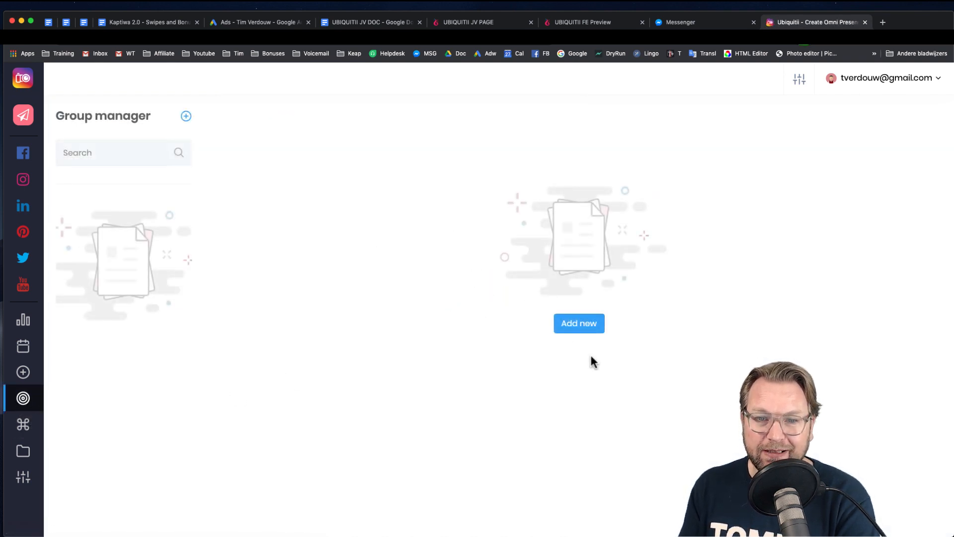
left_click(579, 323)
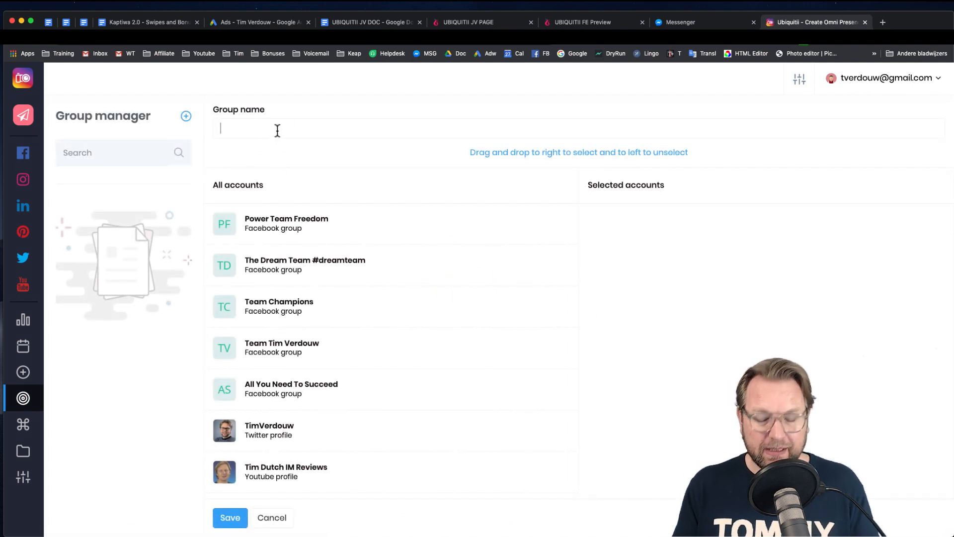
- Name the group 'business 1', save it with its three accounts, and return to the composer
type("buxi")
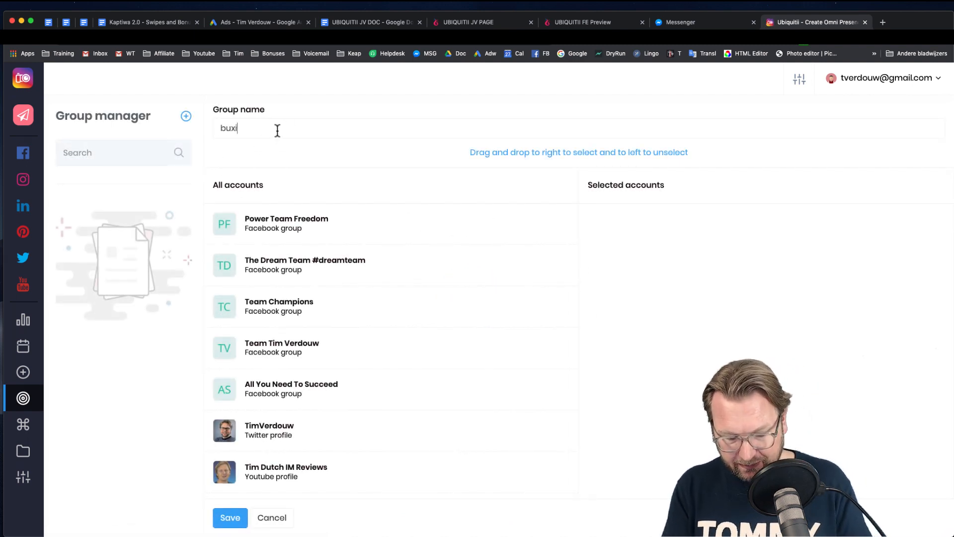
type("business 1")
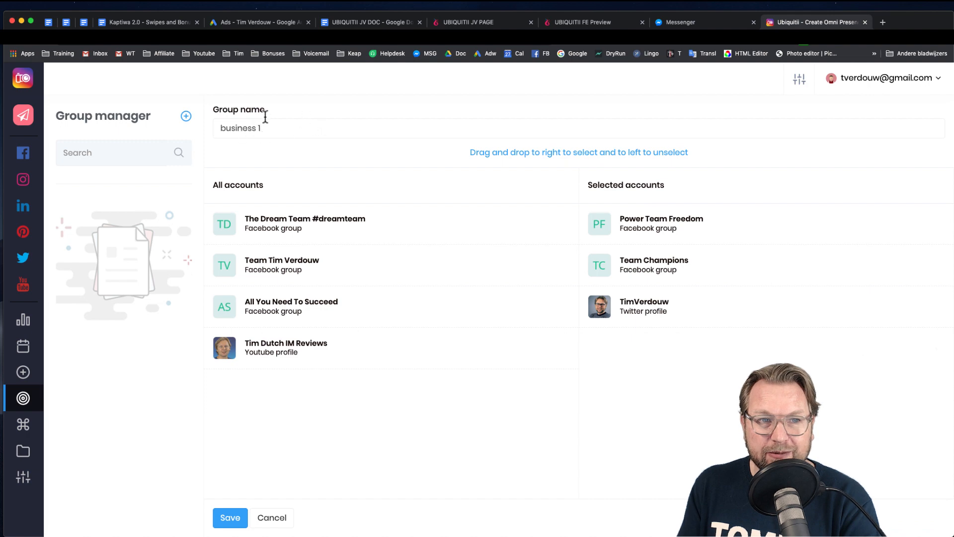
left_click(230, 517)
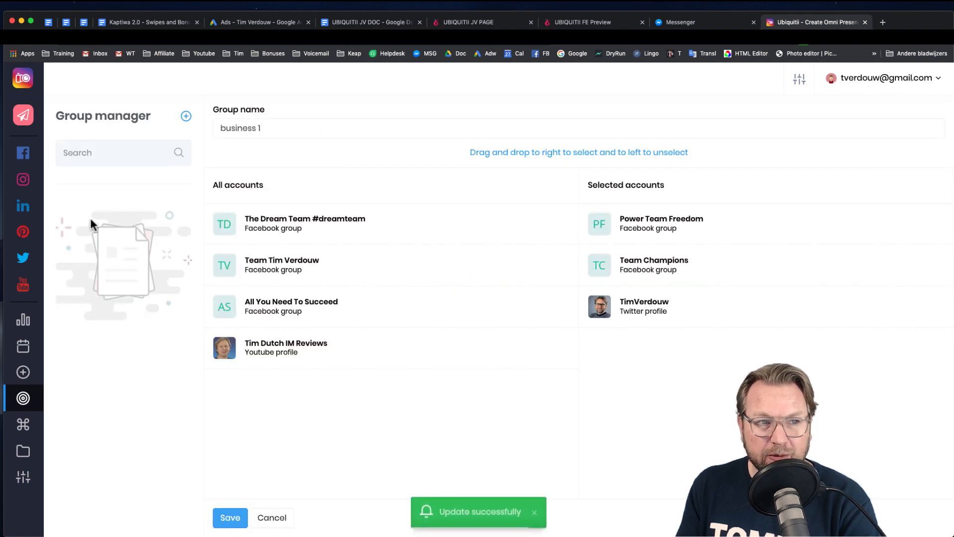
left_click(23, 115)
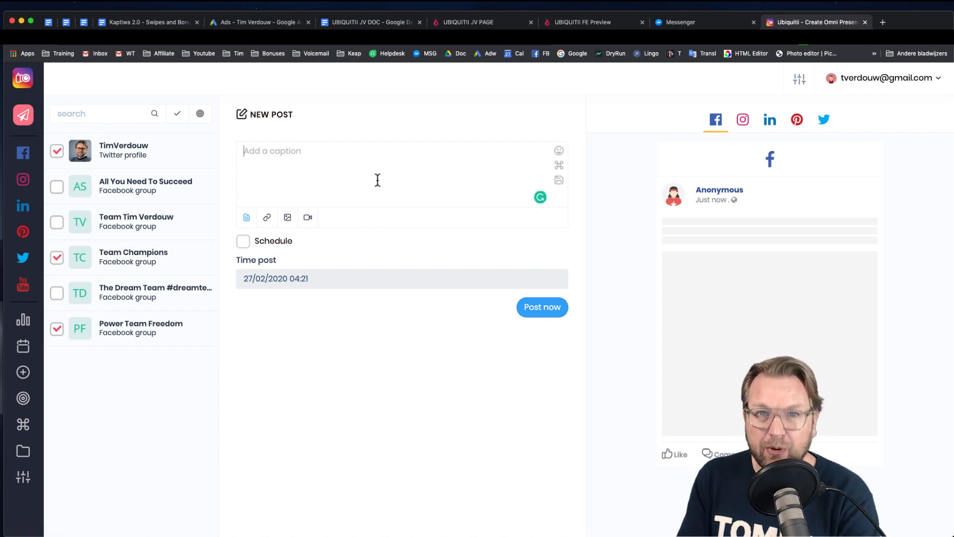
mouse_move(381, 272)
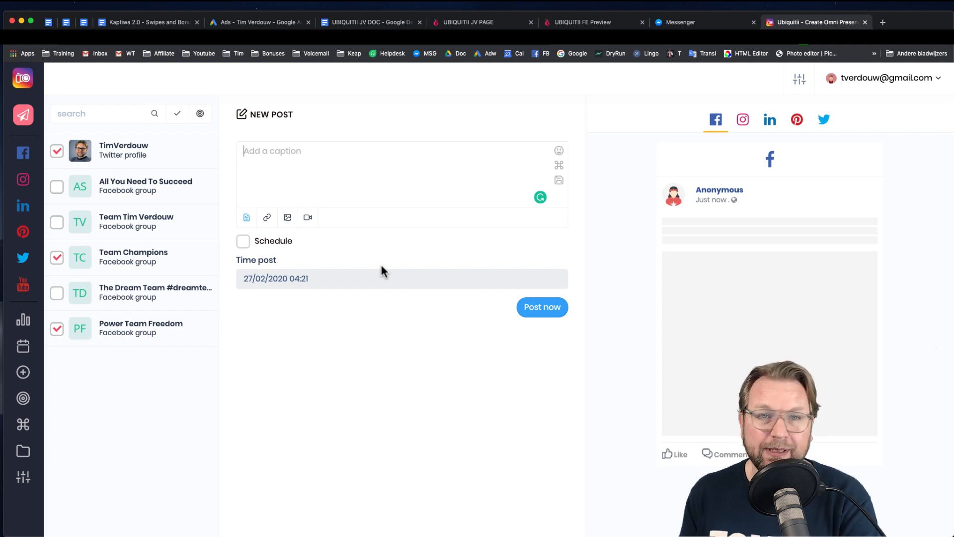
mouse_move(376, 263)
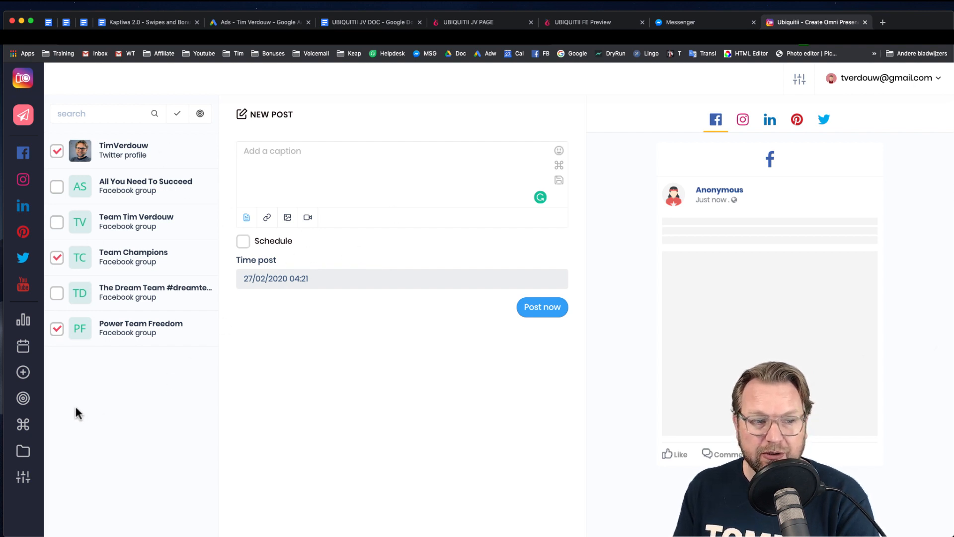
- Head to the saved captions section from the sidebar
left_click(23, 424)
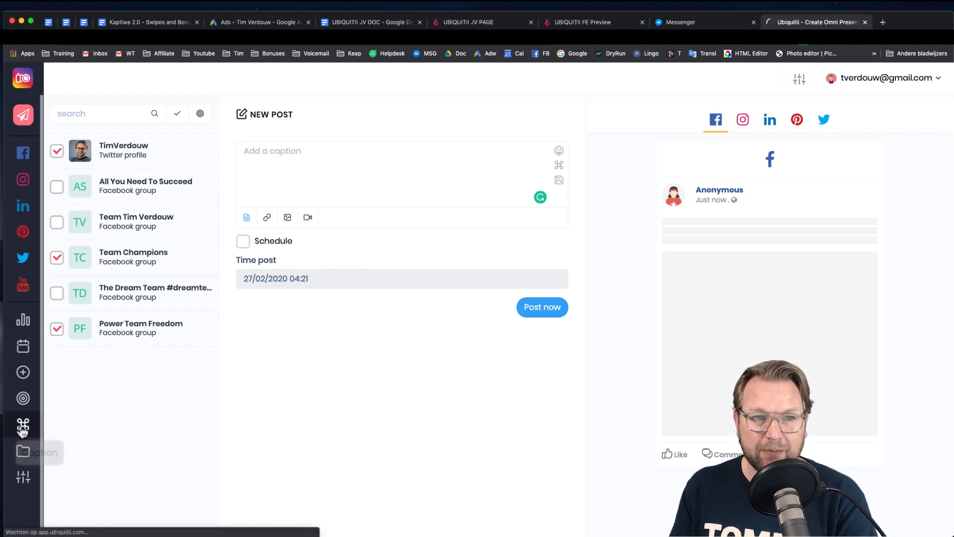
- Save a new caption 'Hey you are cool!' in the Captions page
left_click(23, 425)
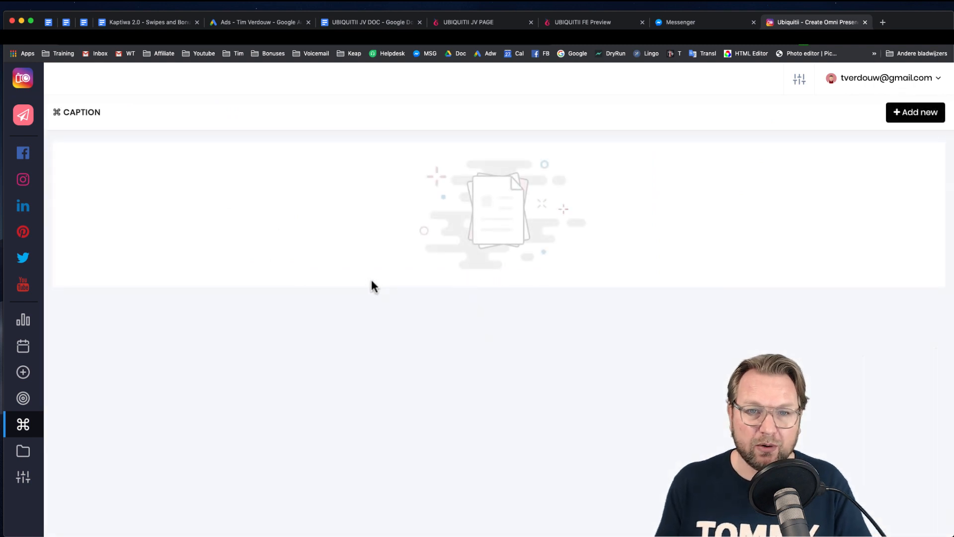
left_click(916, 113)
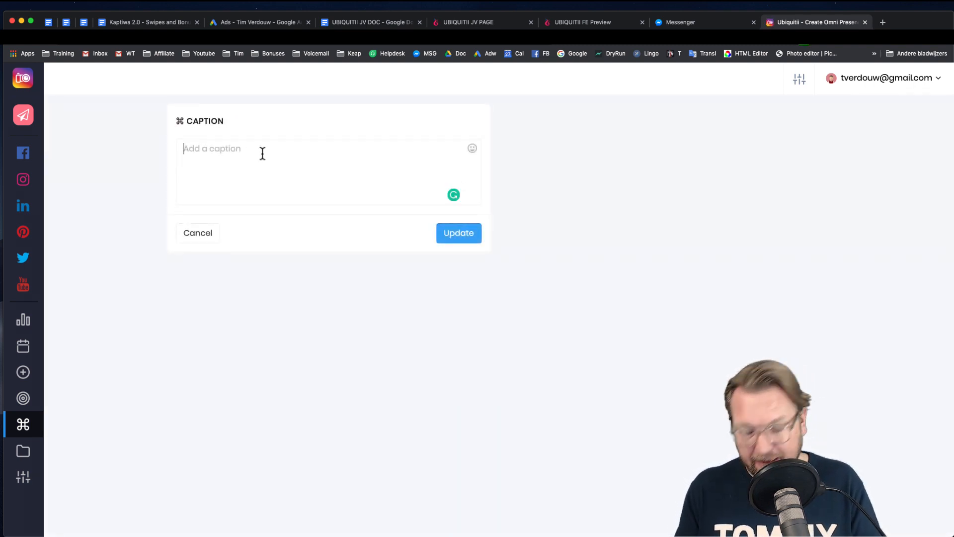
type("Hey you are cool!")
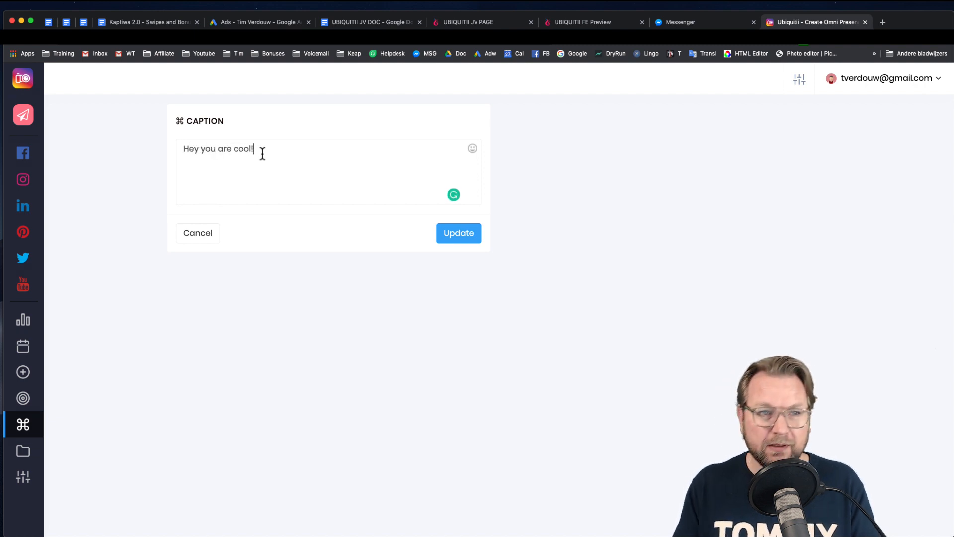
left_click(458, 232)
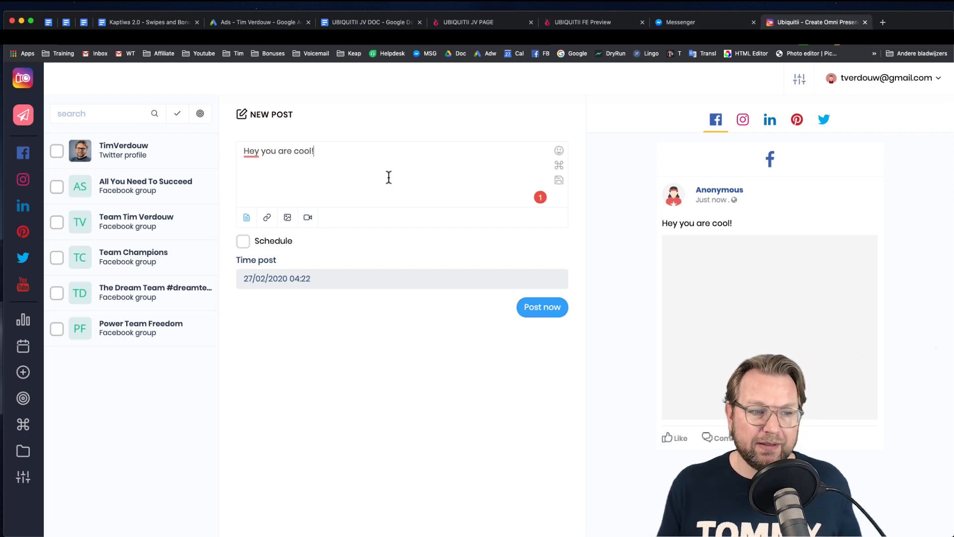
mouse_move(23, 451)
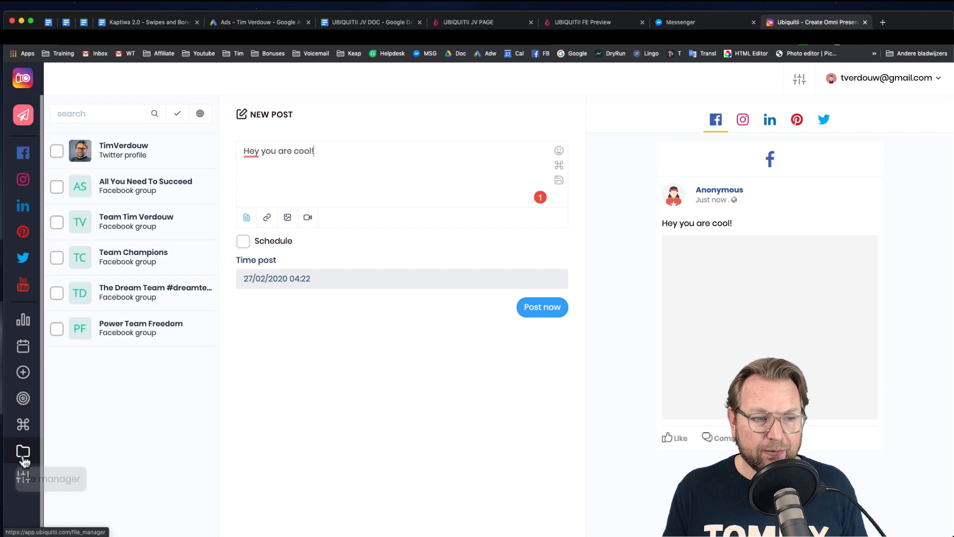
- Show the empty file manager with 0 MB of 5000 MB storage used
left_click(23, 452)
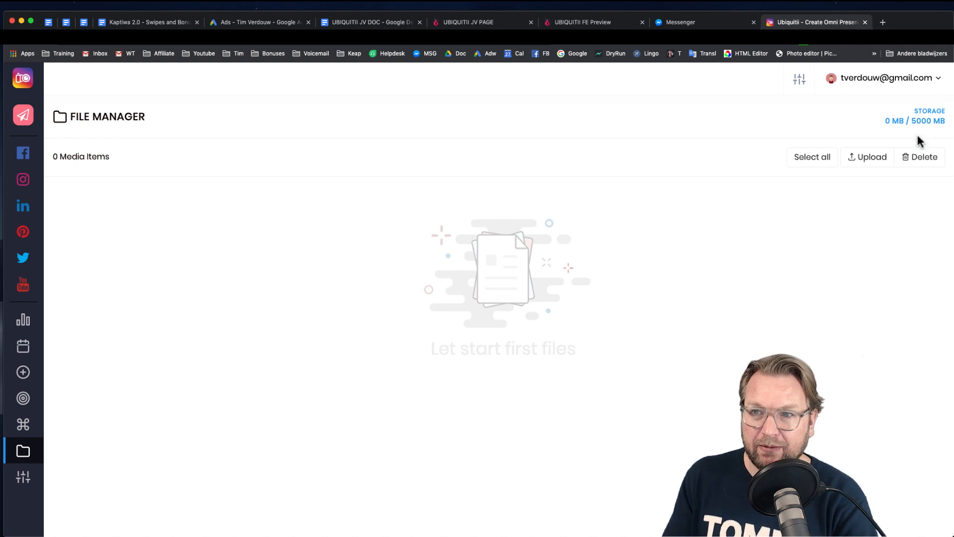
mouse_move(344, 302)
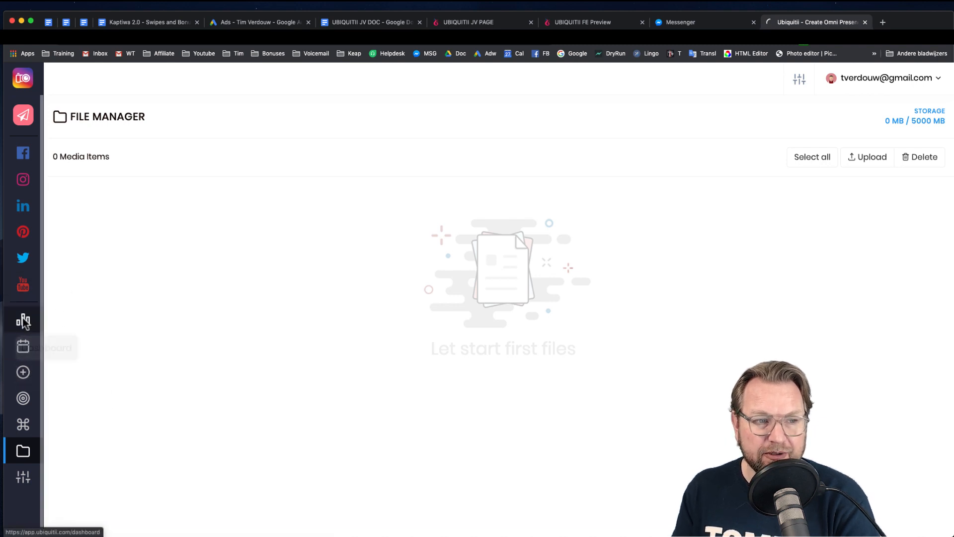
- Show the YouTube report's post statistics from the reports dashboard
left_click(23, 319)
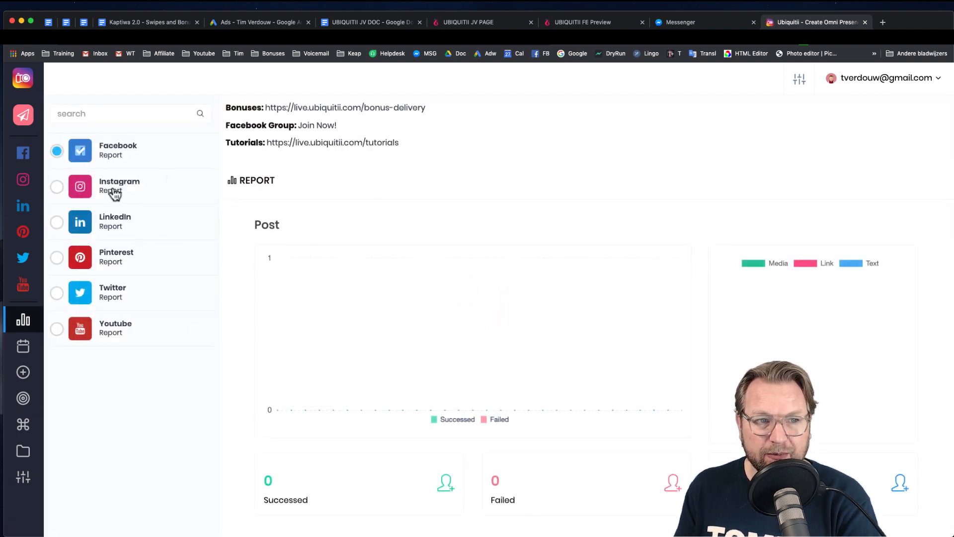
left_click(80, 185)
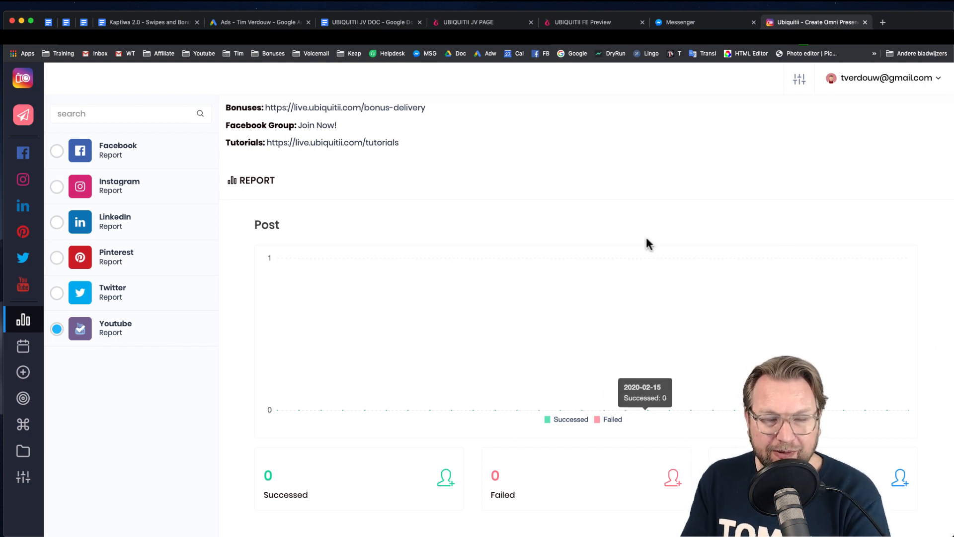
mouse_move(484, 132)
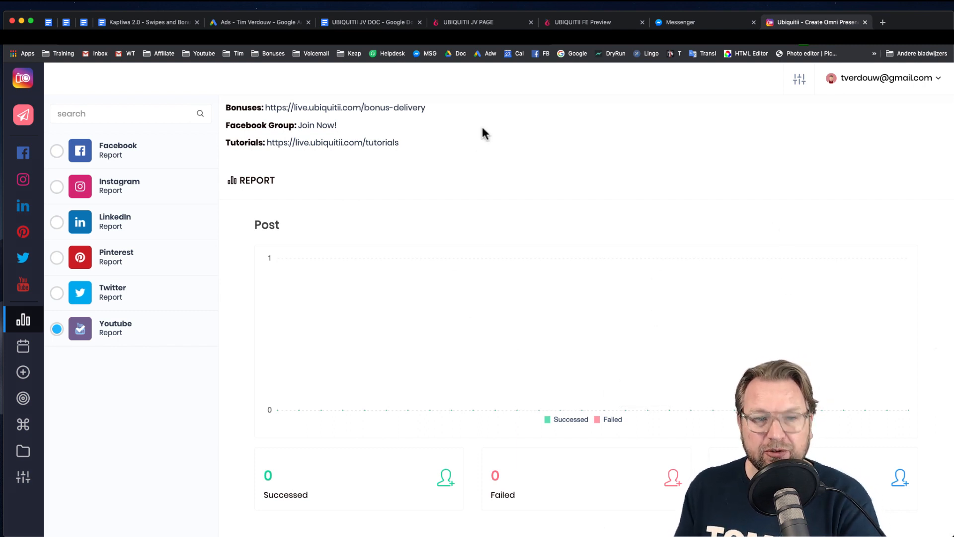
mouse_move(23, 347)
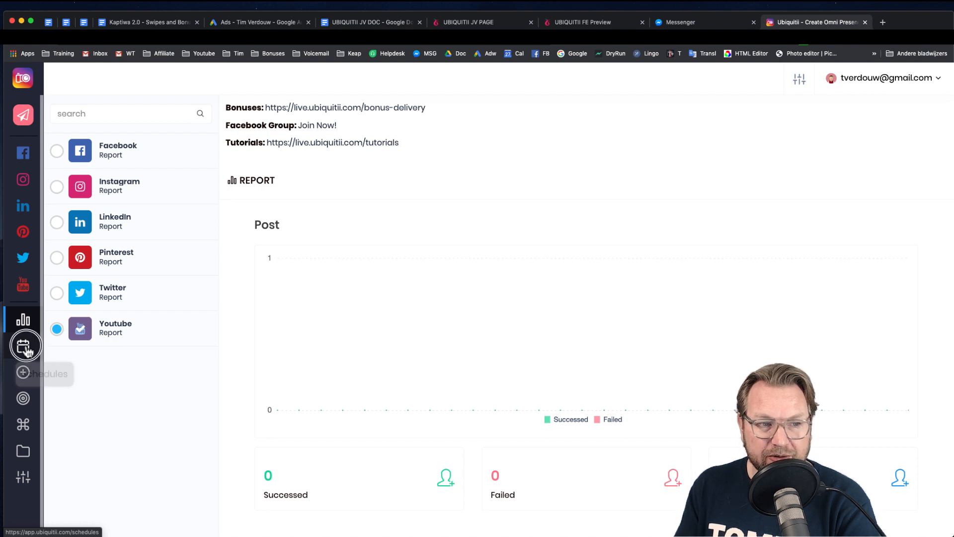
- View the February 2020 schedule calendar, toggling published/unpublished and queued post filters
left_click(24, 345)
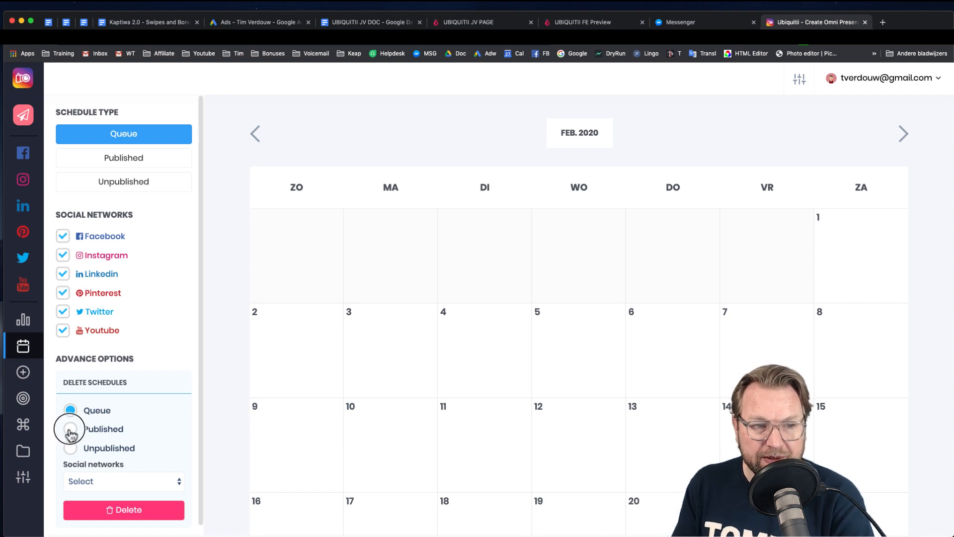
left_click(69, 448)
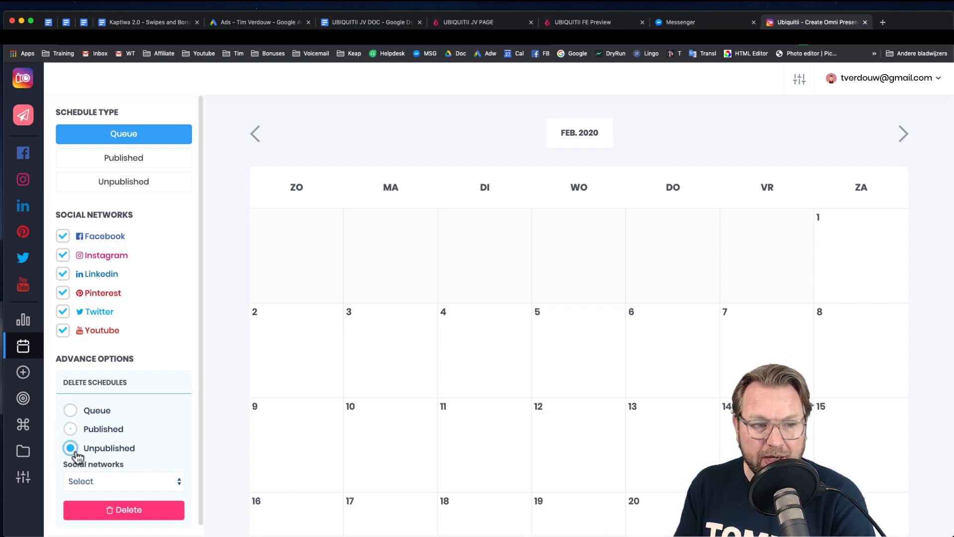
left_click(70, 428)
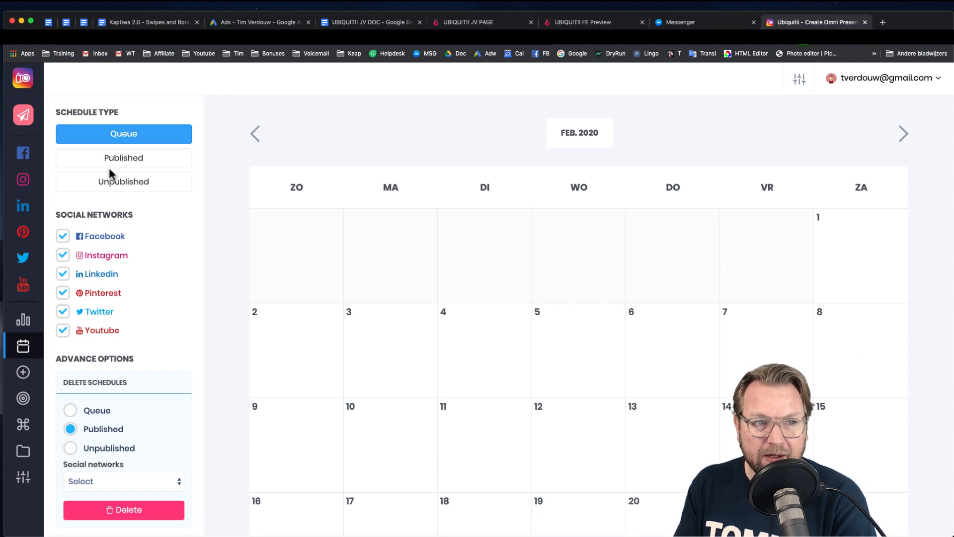
left_click(123, 134)
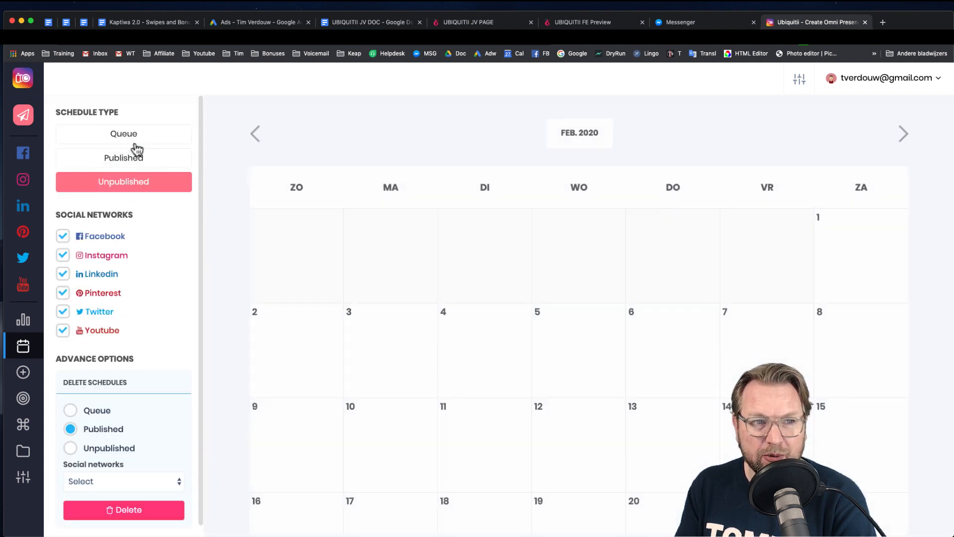
left_click(123, 133)
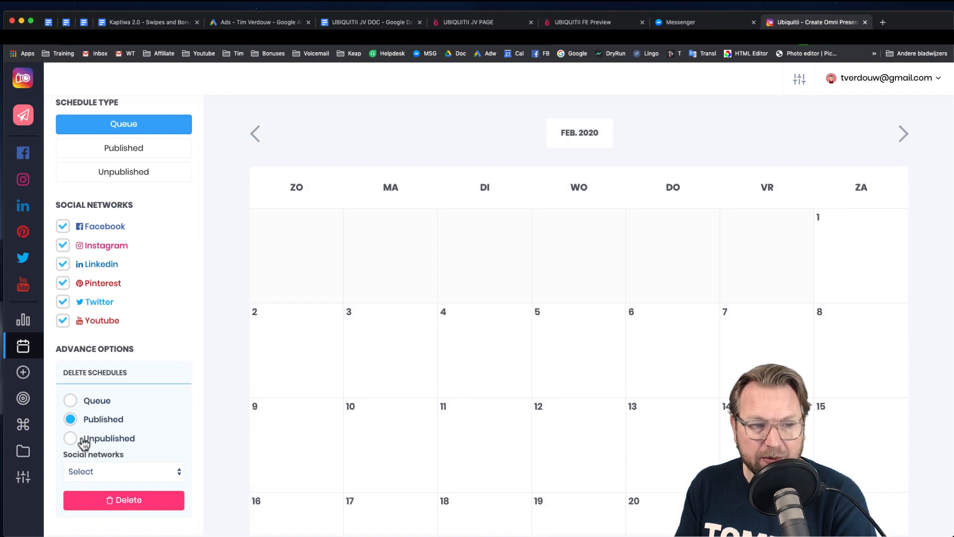
- Prepare deleting published schedules on all social networks, then return to the dashboard
left_click(124, 471)
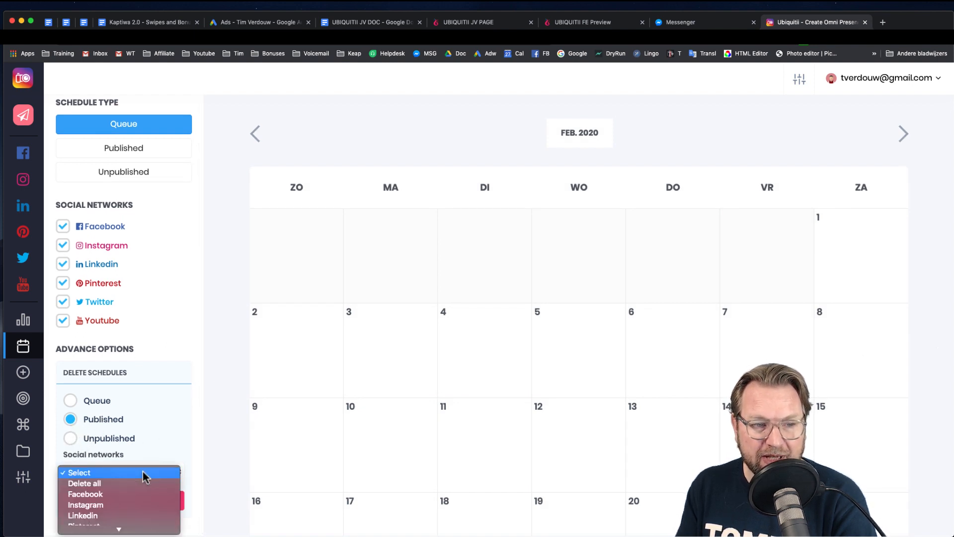
left_click(83, 483)
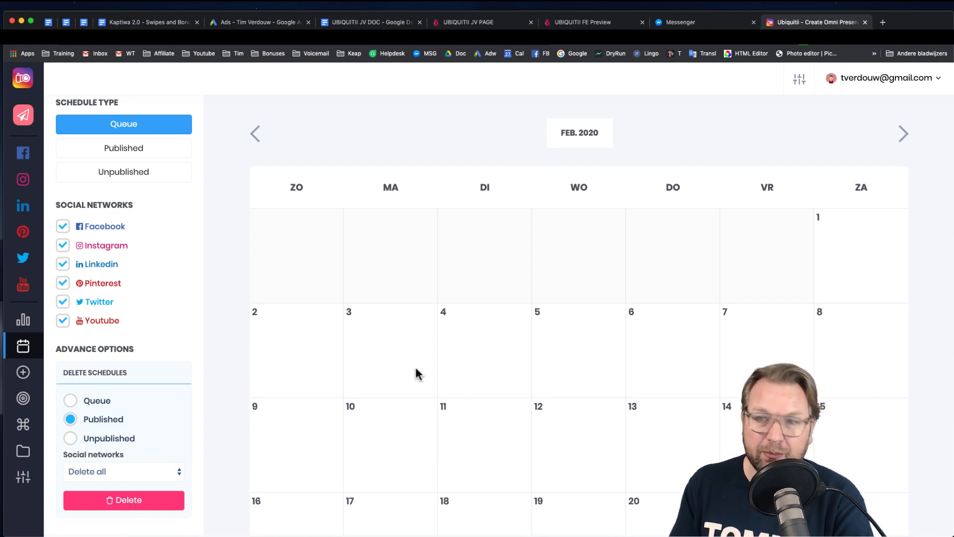
mouse_move(860, 187)
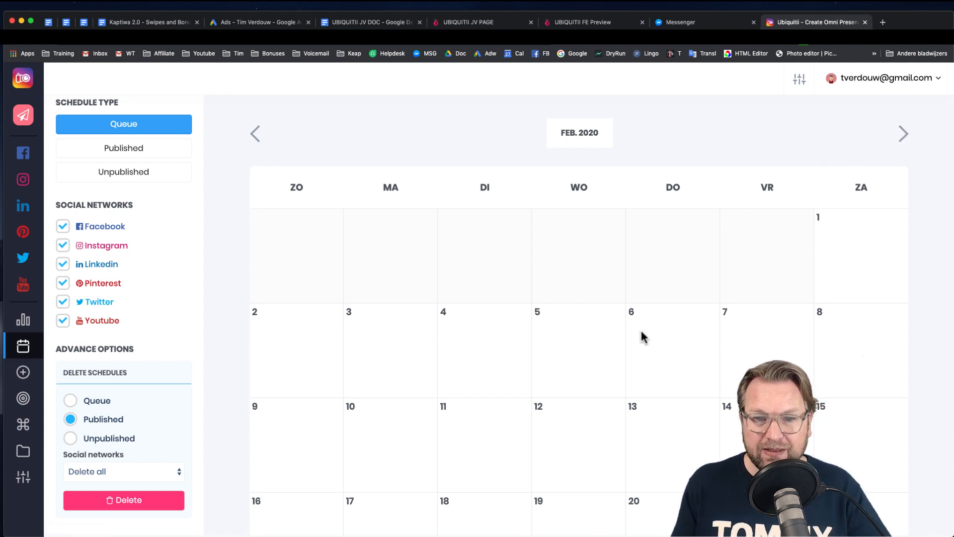
mouse_move(679, 333)
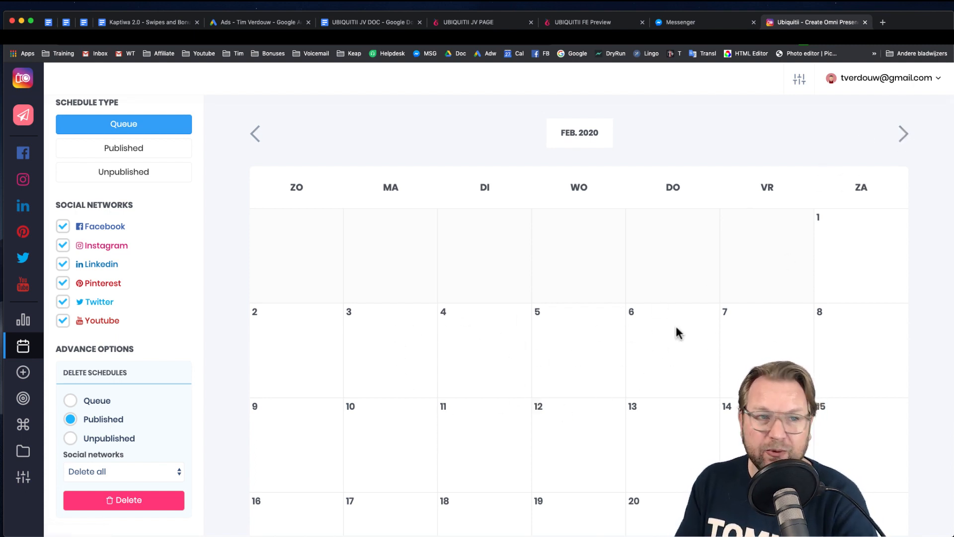
mouse_move(469, 143)
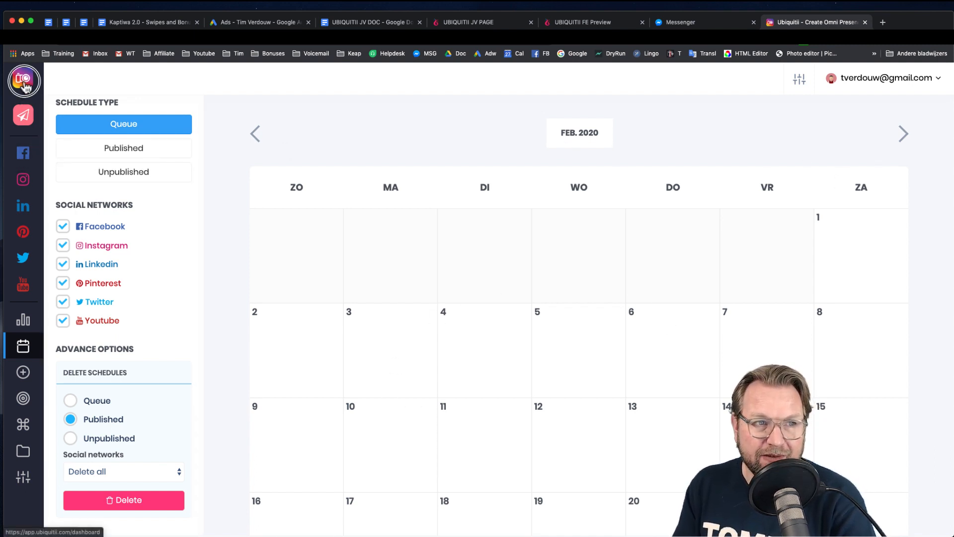
left_click(23, 319)
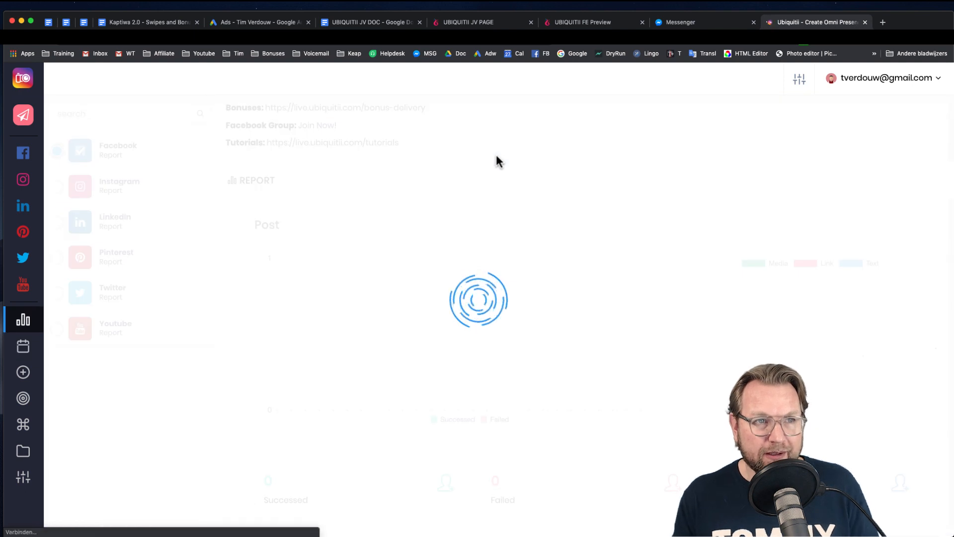